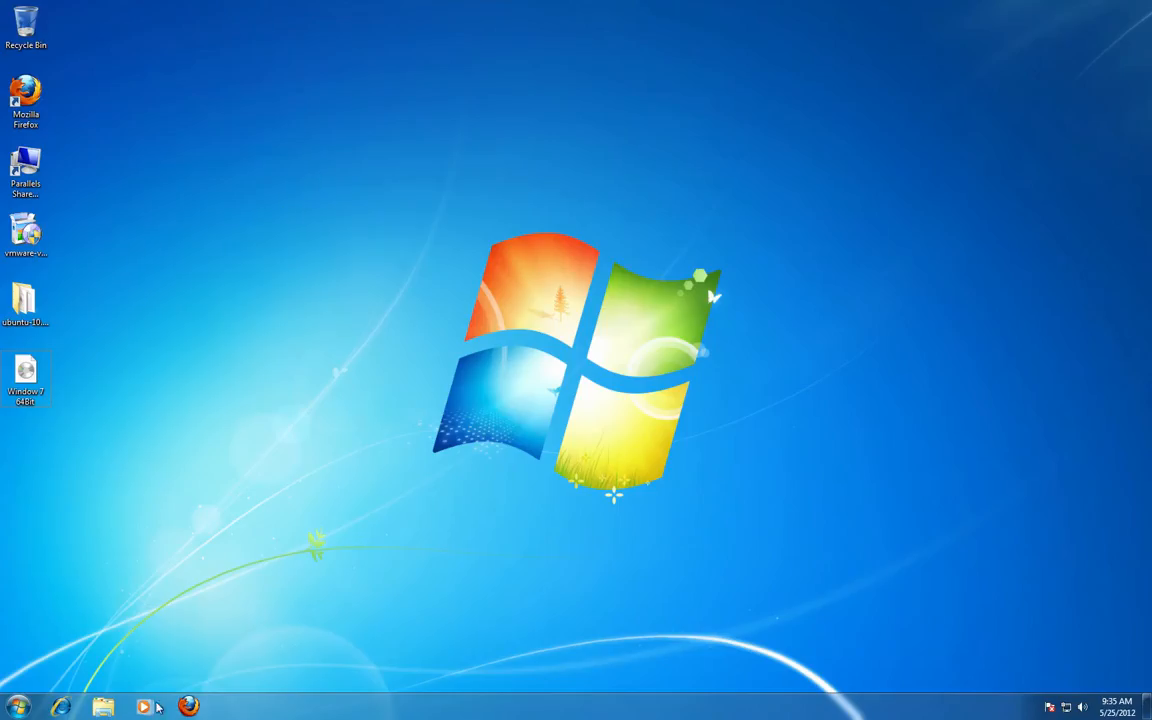
# Step: Launch Firefox maximized and load the Infinitely Virtual vCloud Director login page
pyautogui.click(188, 708)
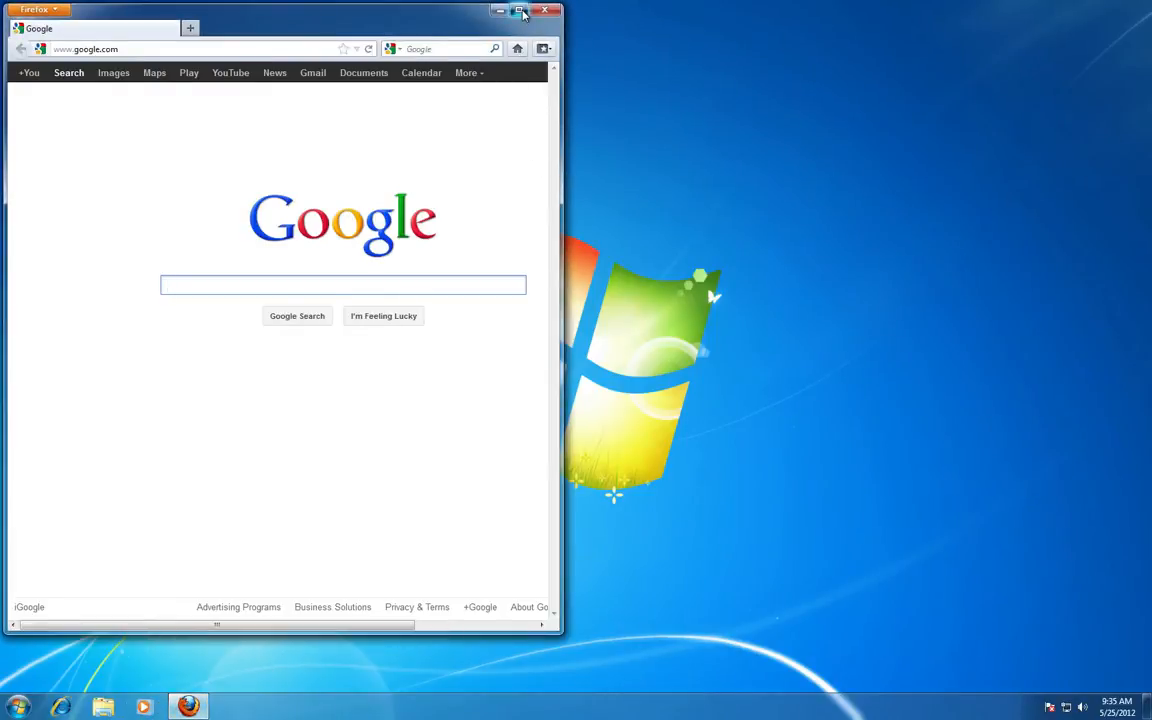
pyautogui.click(520, 12)
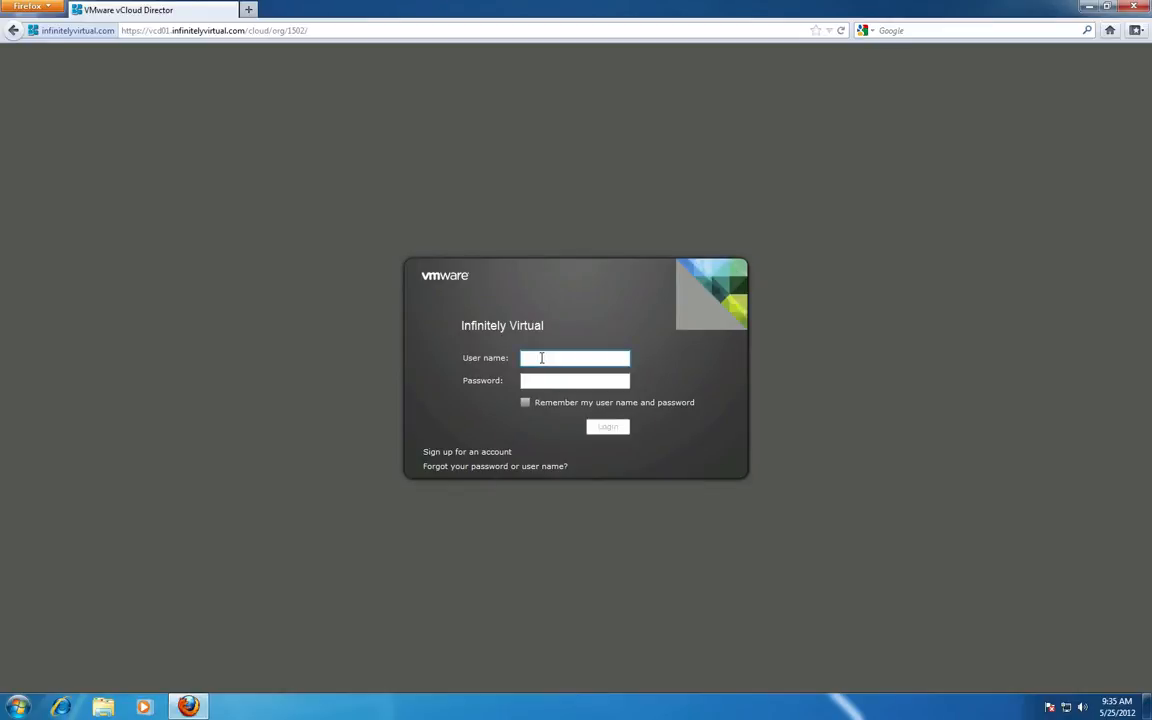
# Step: Log in to the organization with the administrator user name and password
pyautogui.write('abc-')
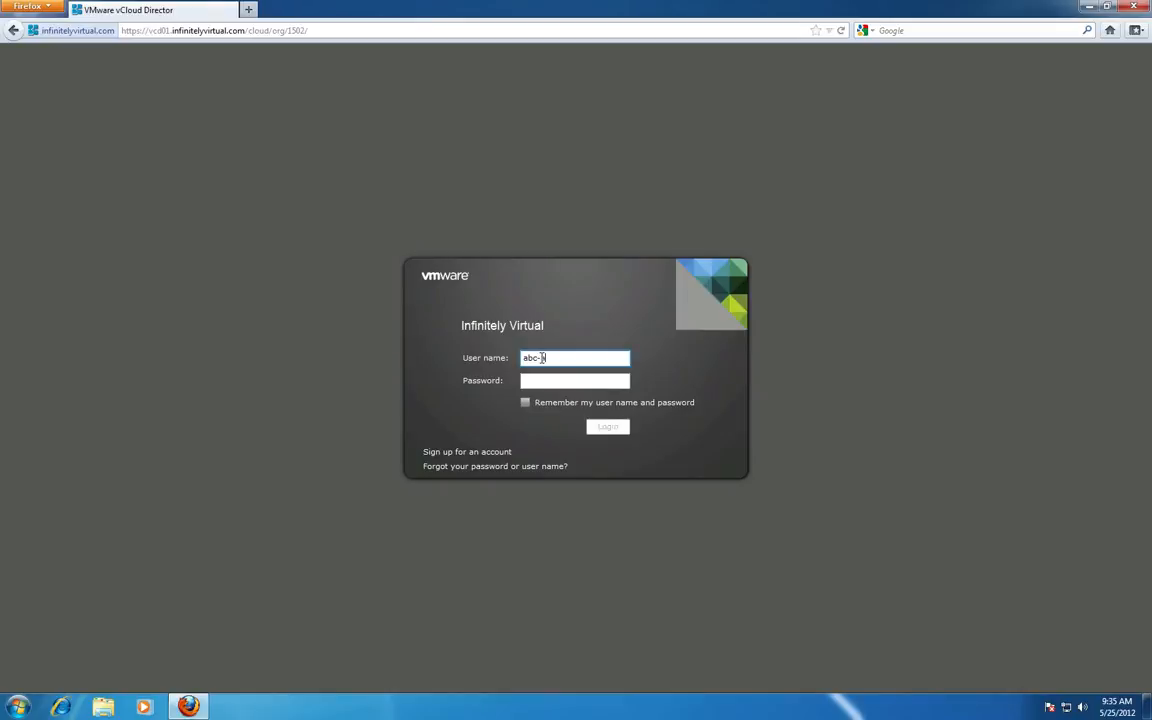
pyautogui.write('admin')
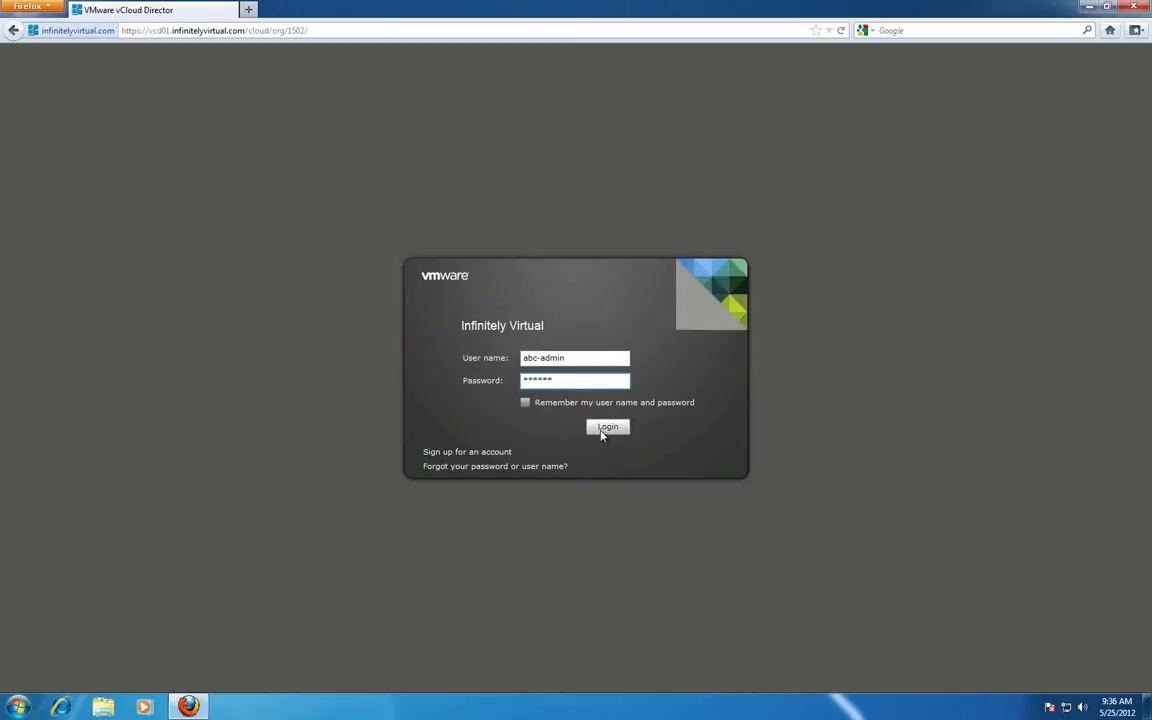
pyautogui.click(608, 428)
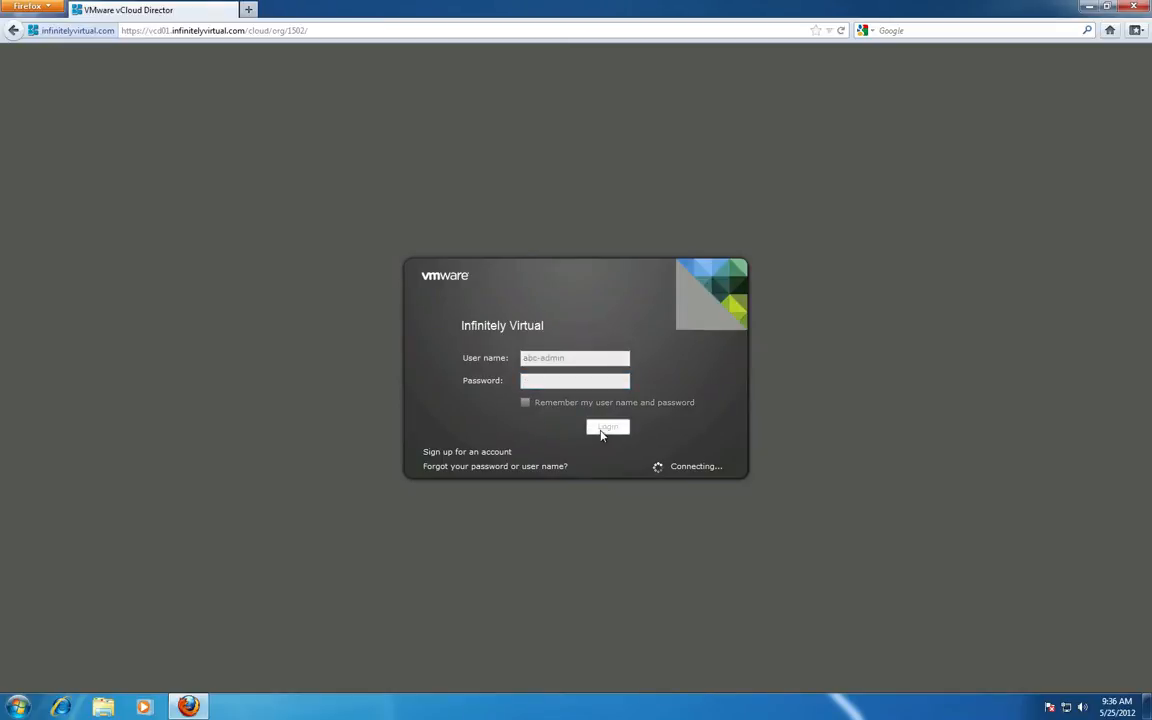
# Step: From the Quick Access home, launch the console of the running vApp01 VM
pyautogui.click(608, 428)
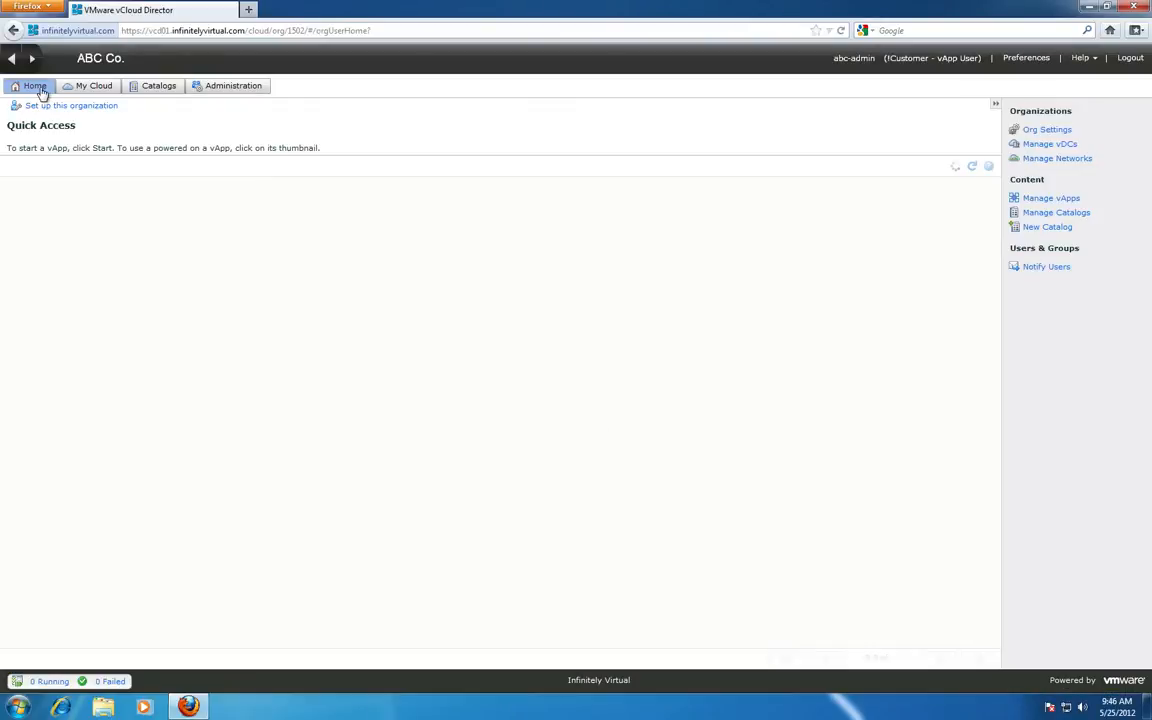
pyautogui.click(36, 84)
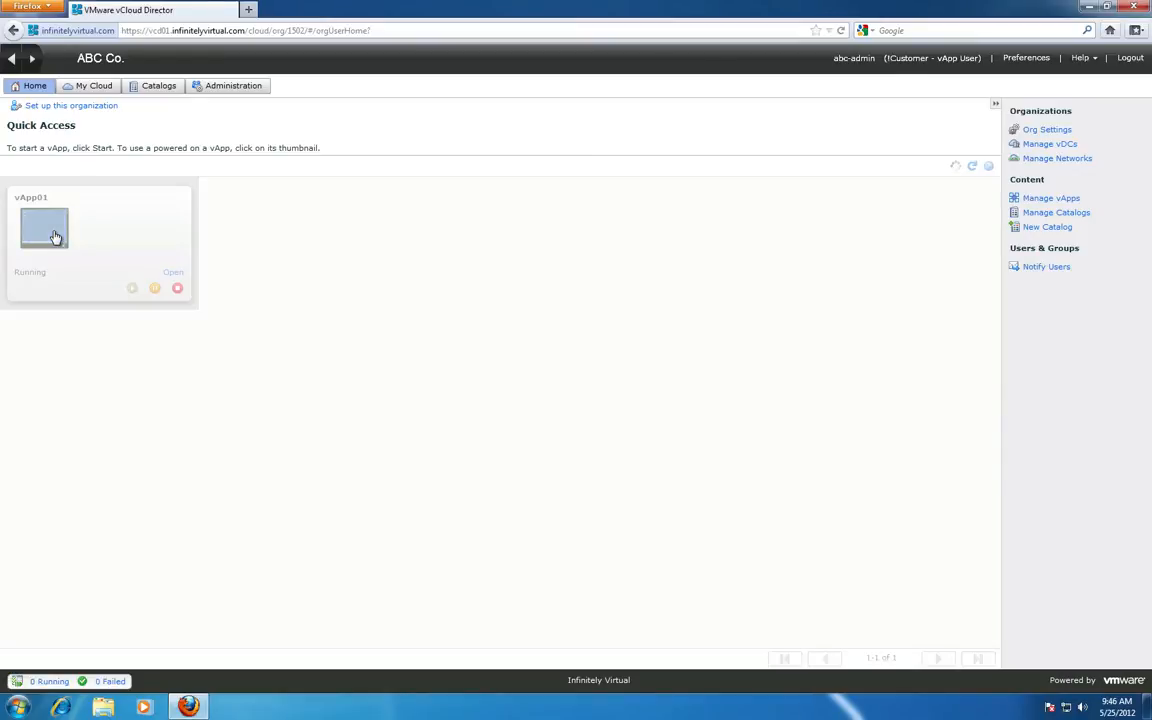
pyautogui.click(44, 228)
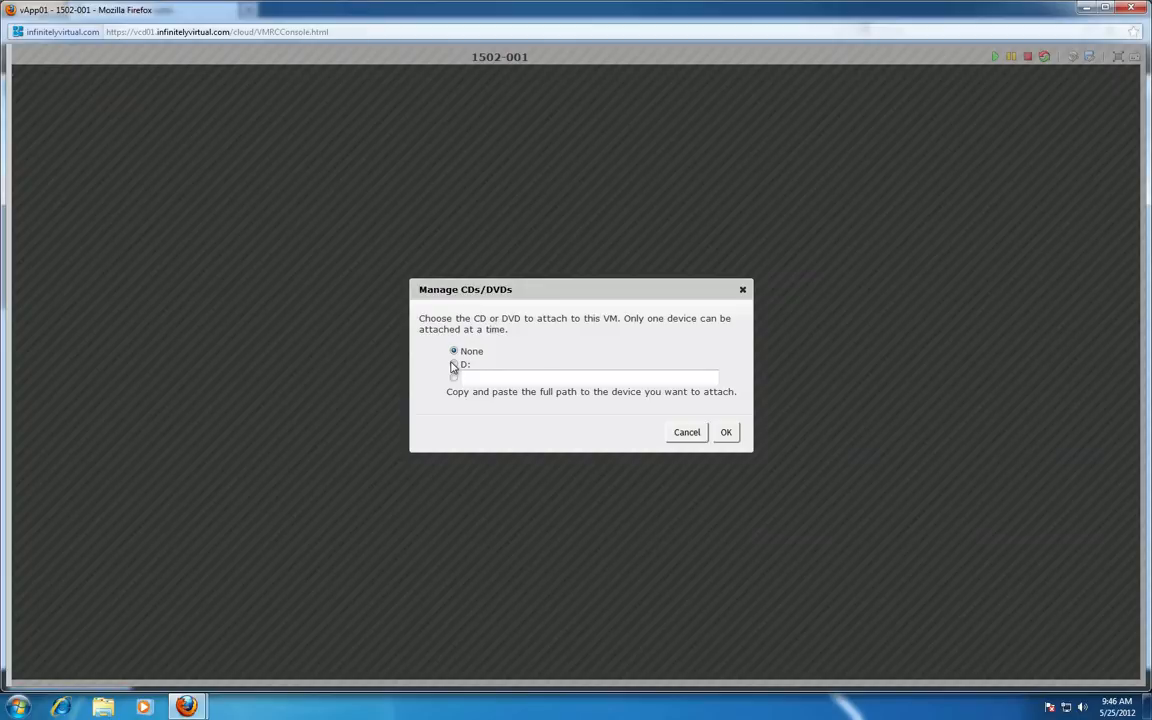
# Step: Connect the local D: drive as the VM's CD/DVD device and acknowledge the successful connection
pyautogui.click(454, 364)
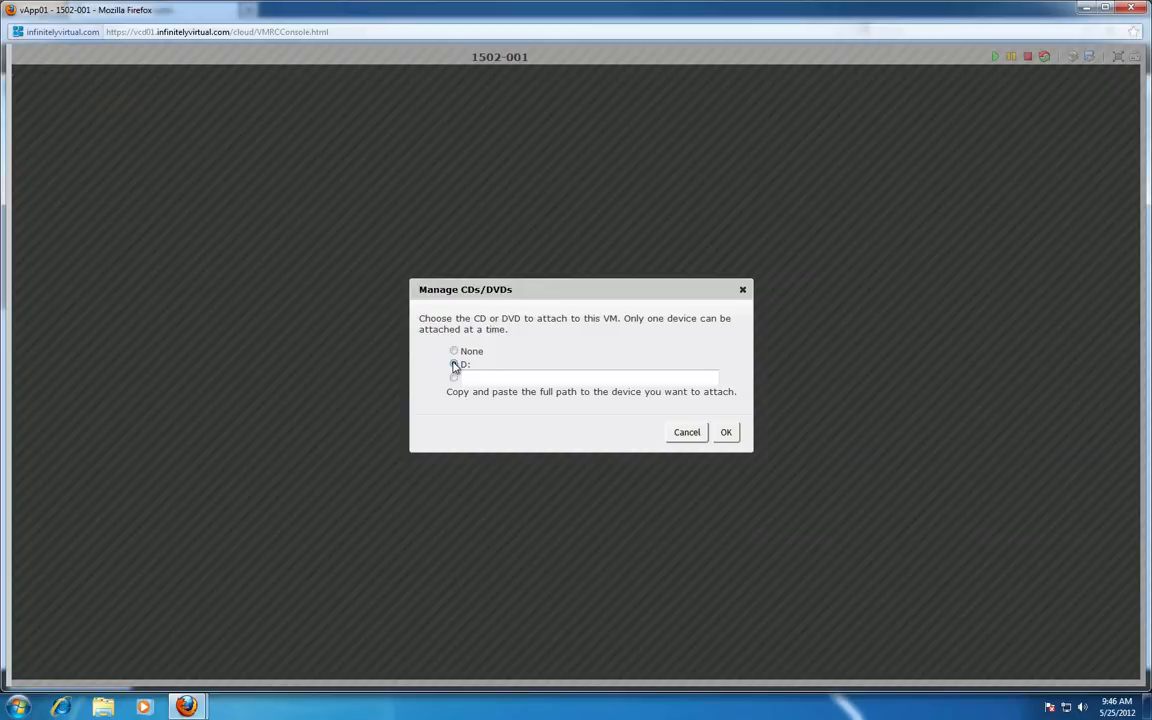
pyautogui.click(454, 364)
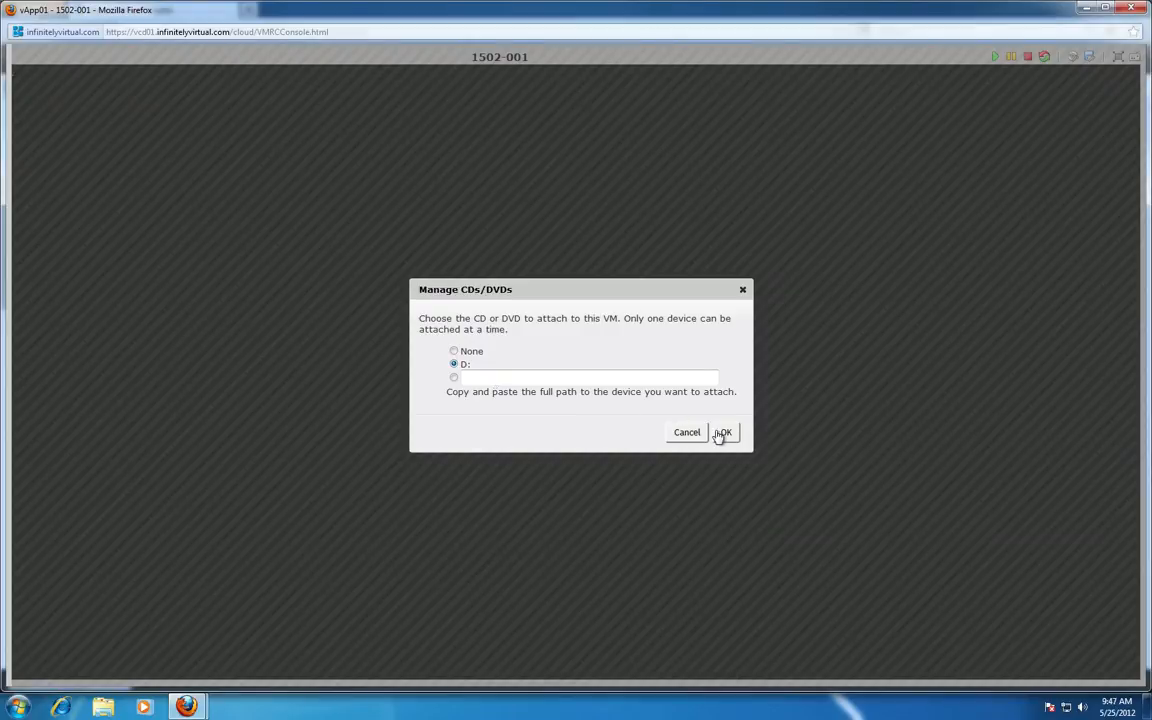
pyautogui.click(724, 432)
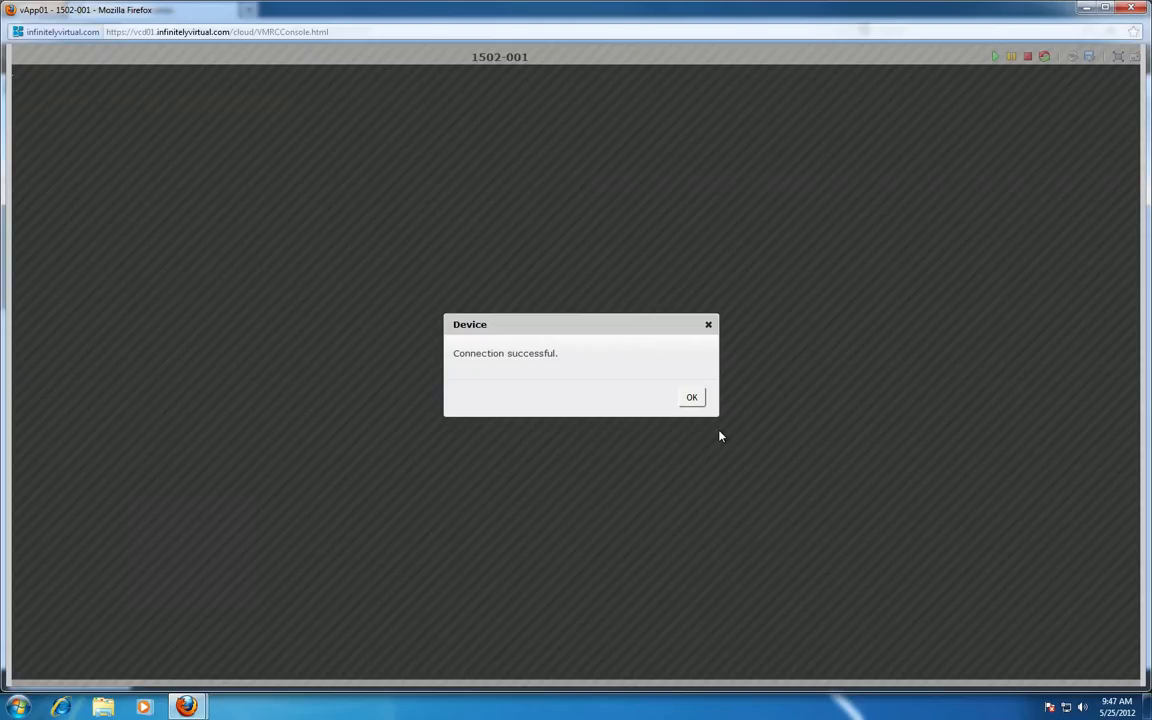
pyautogui.click(692, 396)
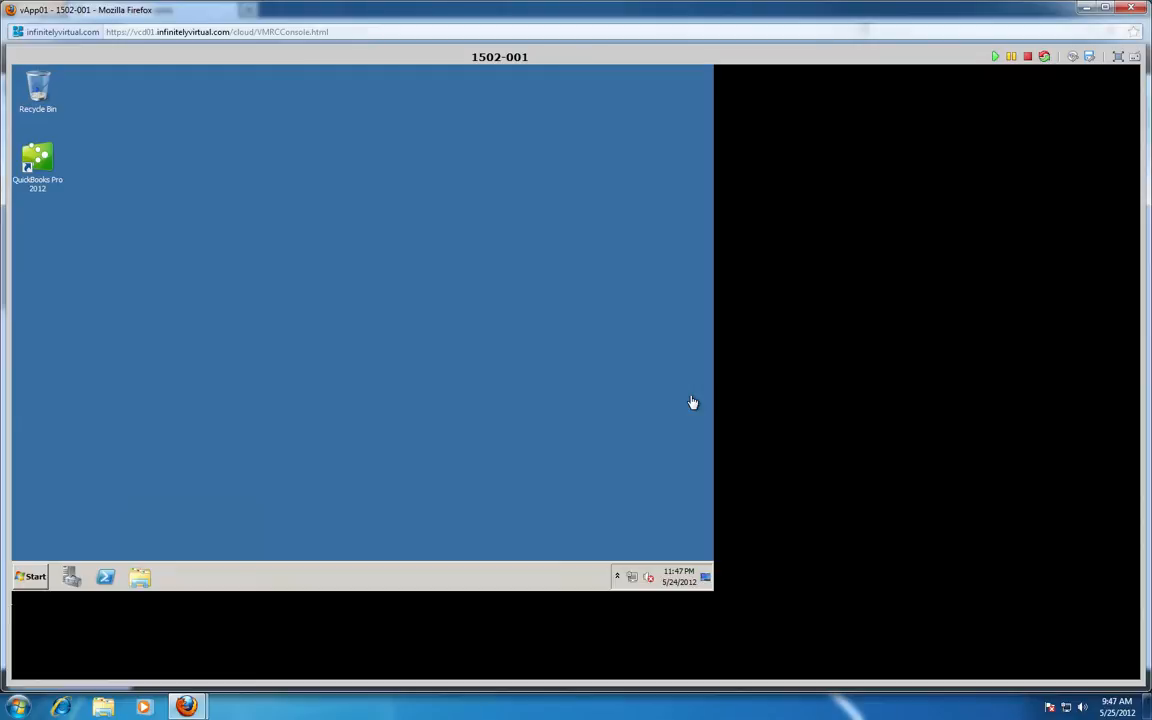
pyautogui.moveTo(680, 400)
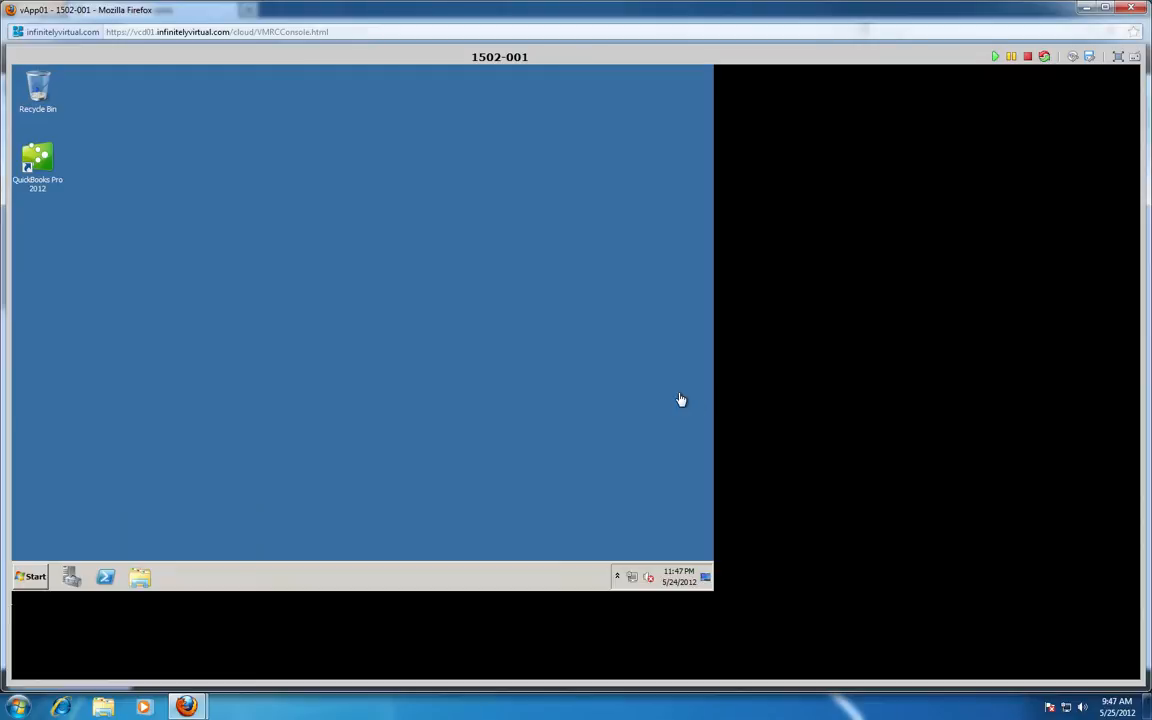
pyautogui.moveTo(1080, 88)
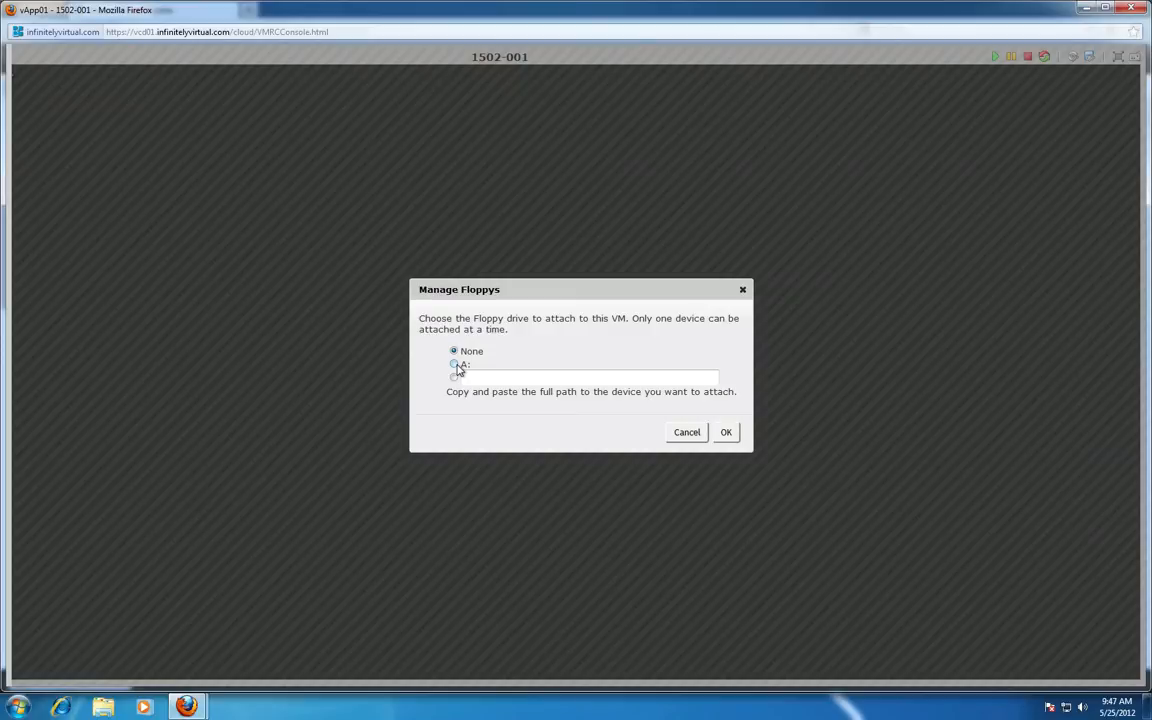
# Step: Connect the local A: drive as the VM's floppy device
pyautogui.click(454, 364)
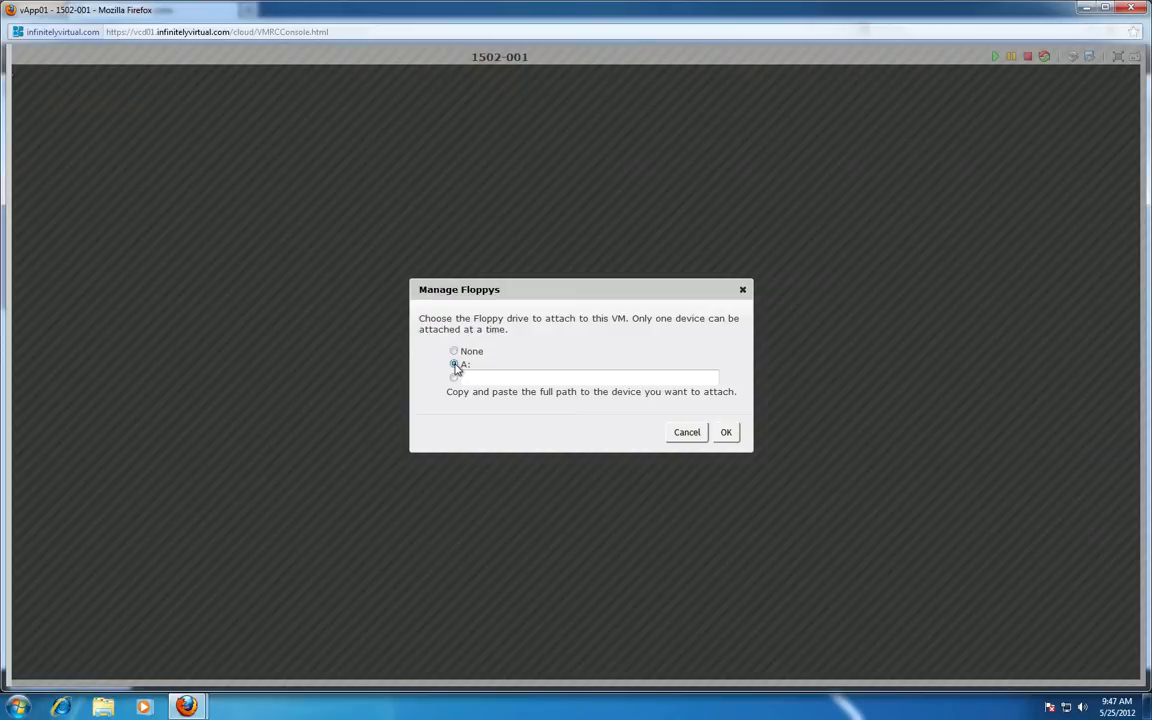
pyautogui.click(454, 364)
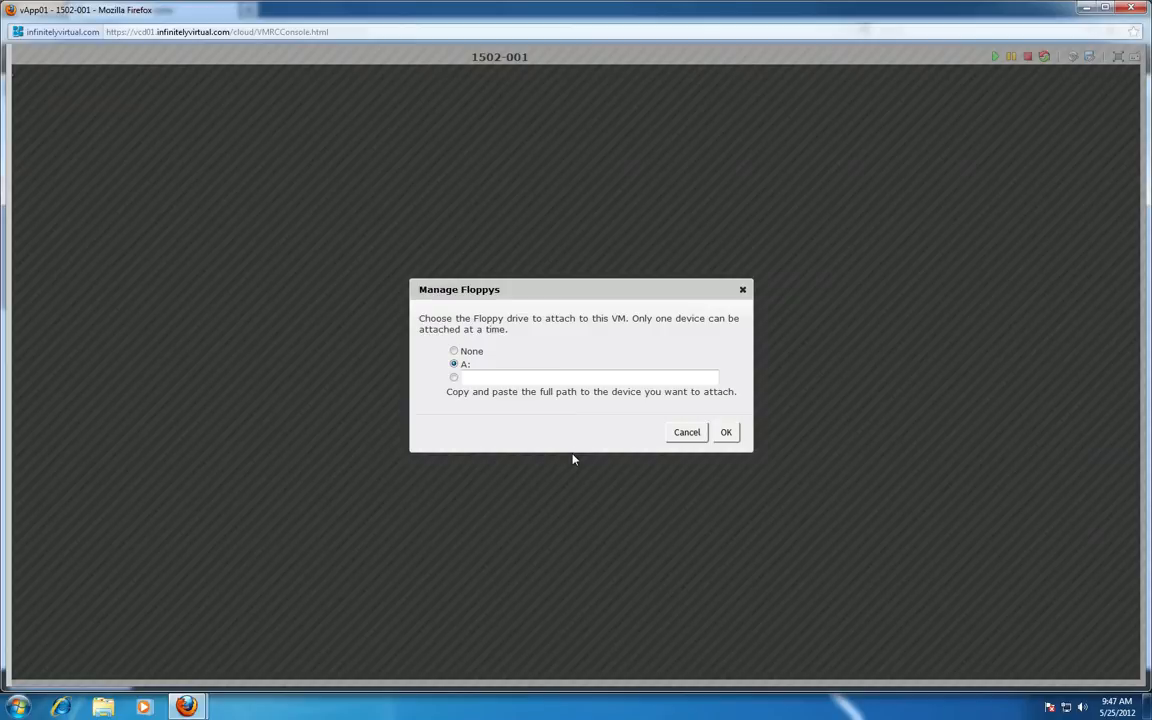
pyautogui.click(726, 432)
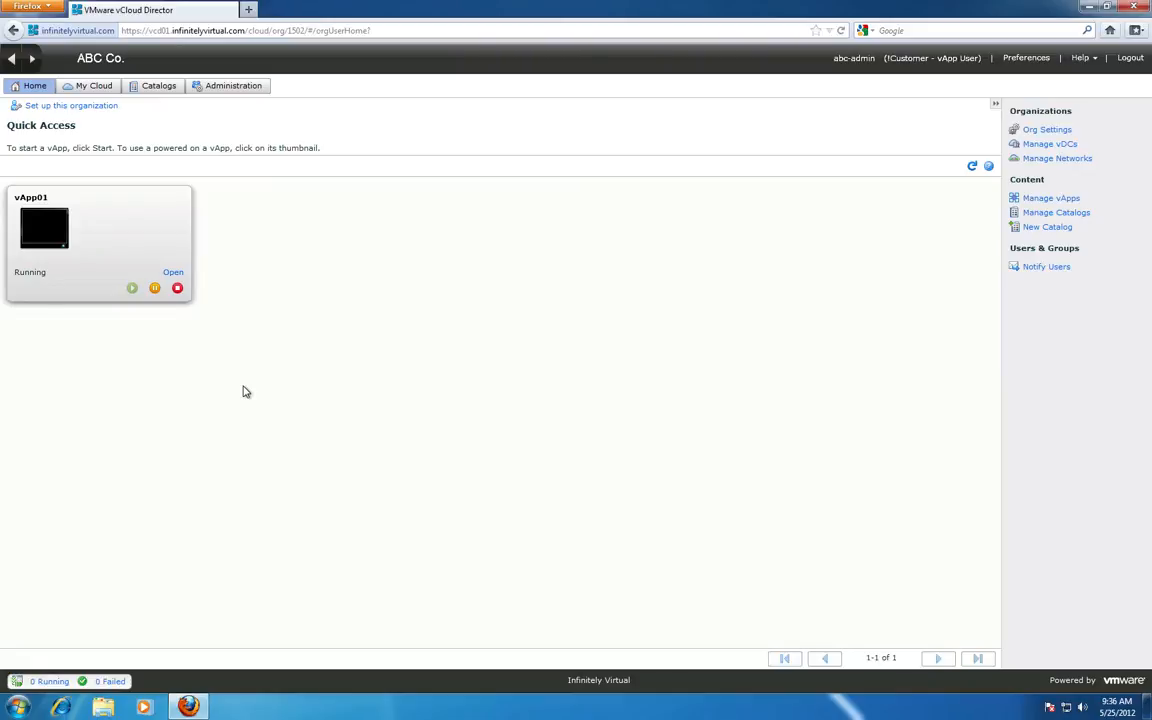
# Step: Add a catalog 'My Apps' described as 'My personal' and select it in the catalogs list
pyautogui.click(158, 84)
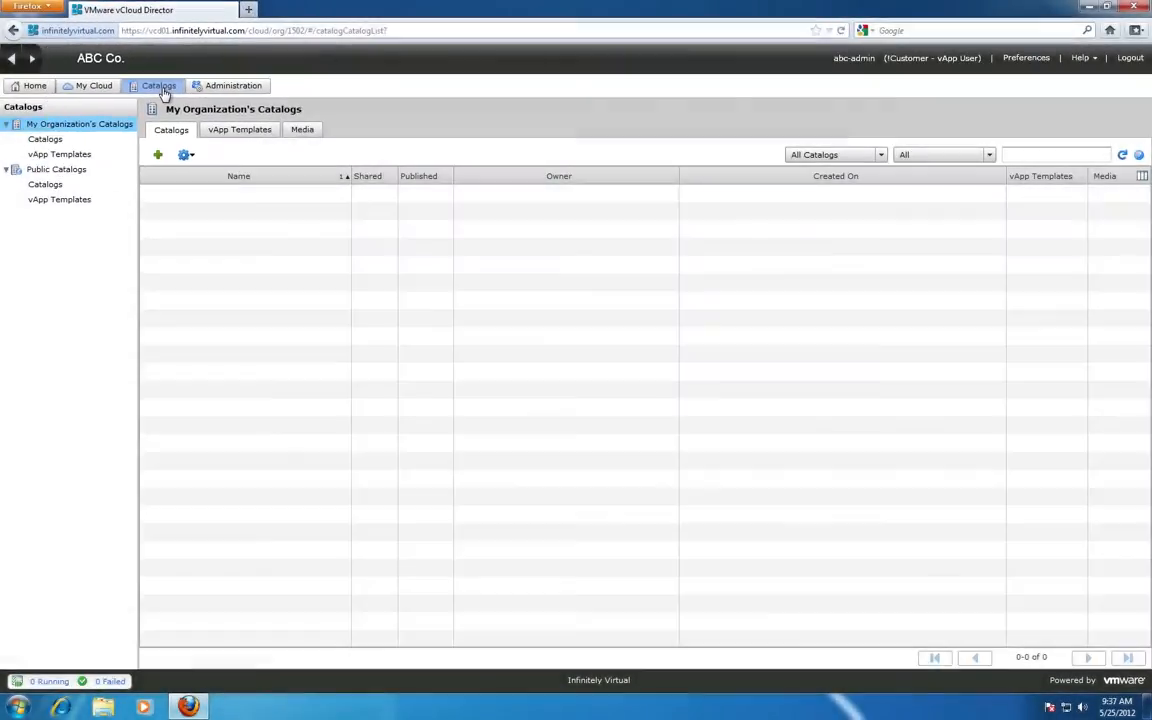
pyautogui.click(156, 156)
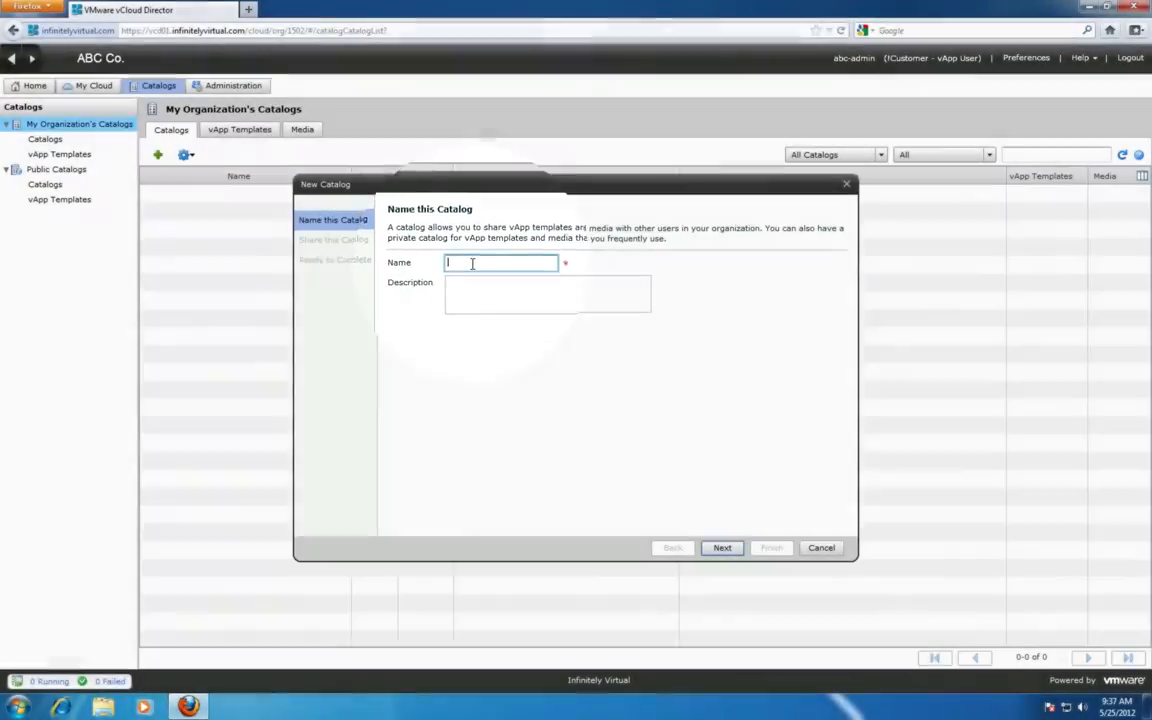
pyautogui.write('My Apps')
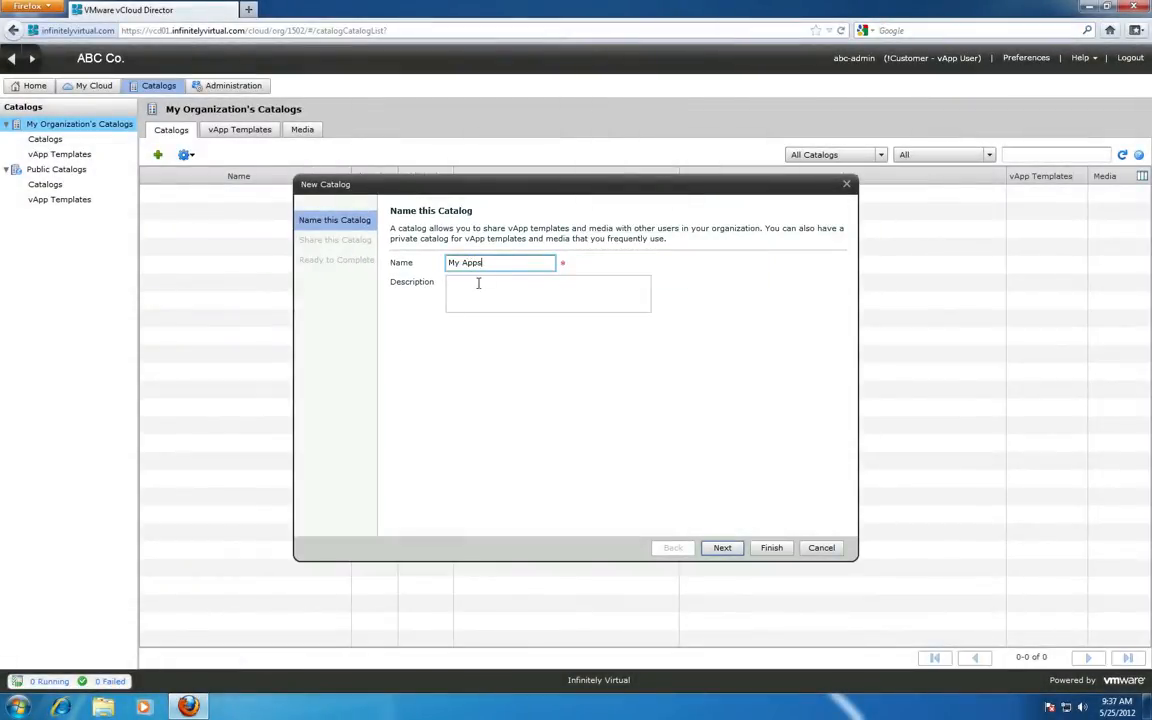
pyautogui.write('My personal applications')
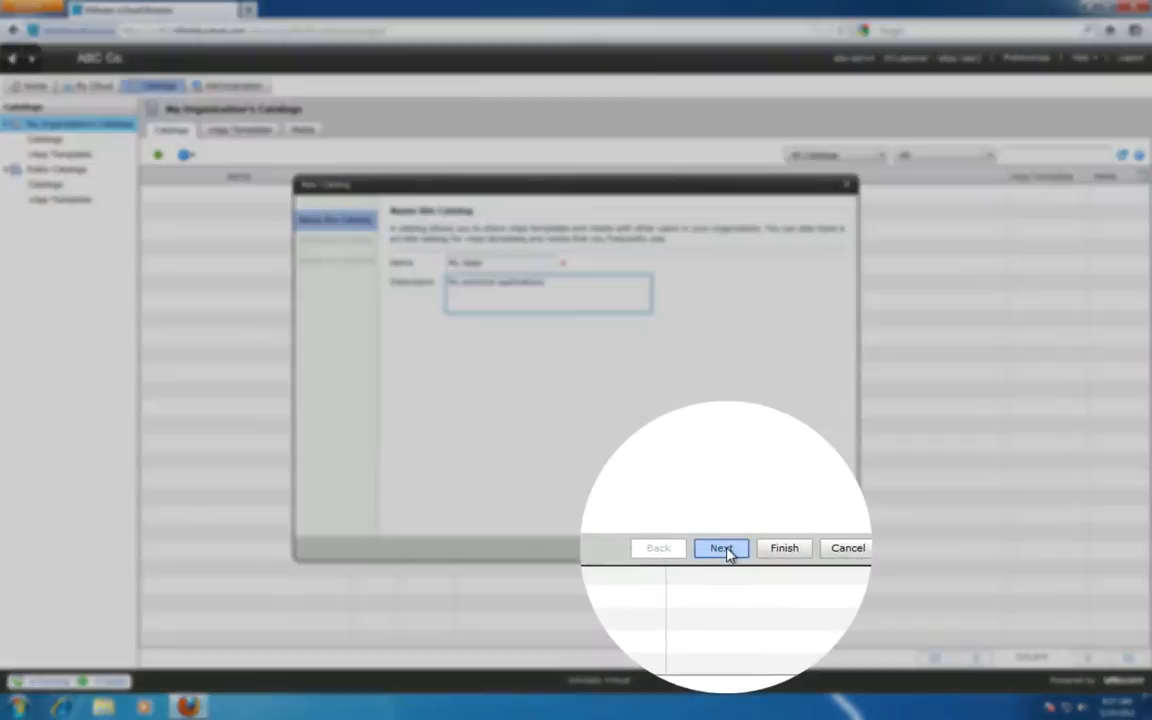
pyautogui.click(720, 548)
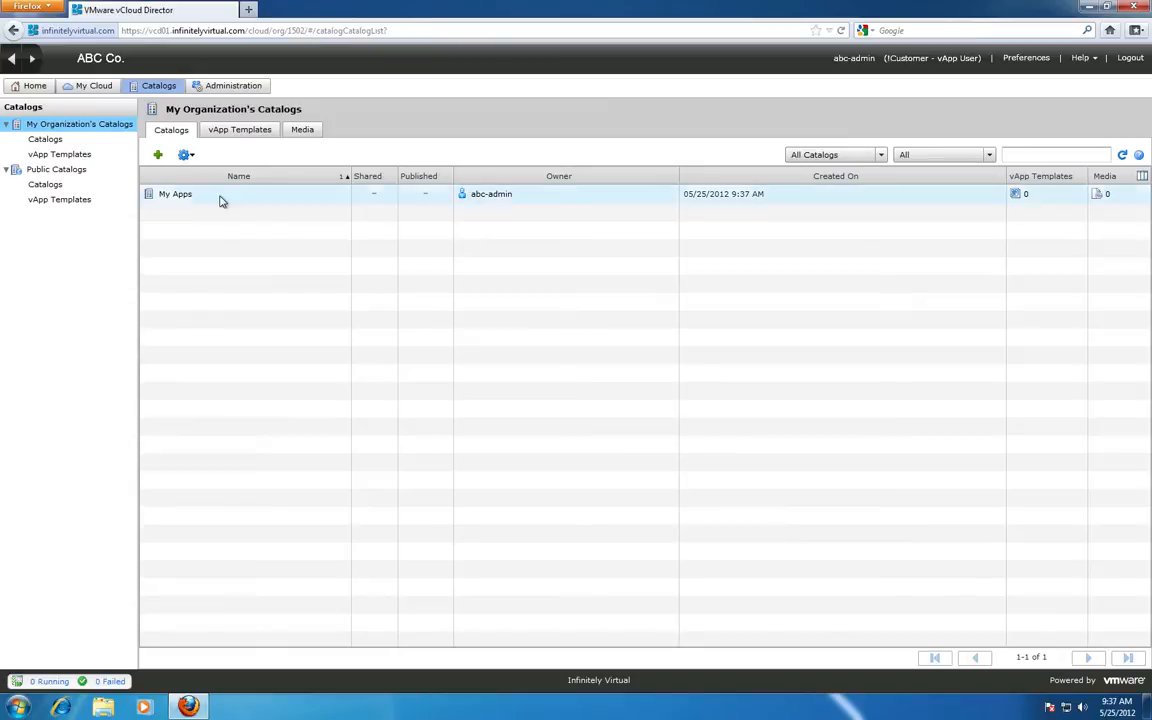
pyautogui.click(176, 192)
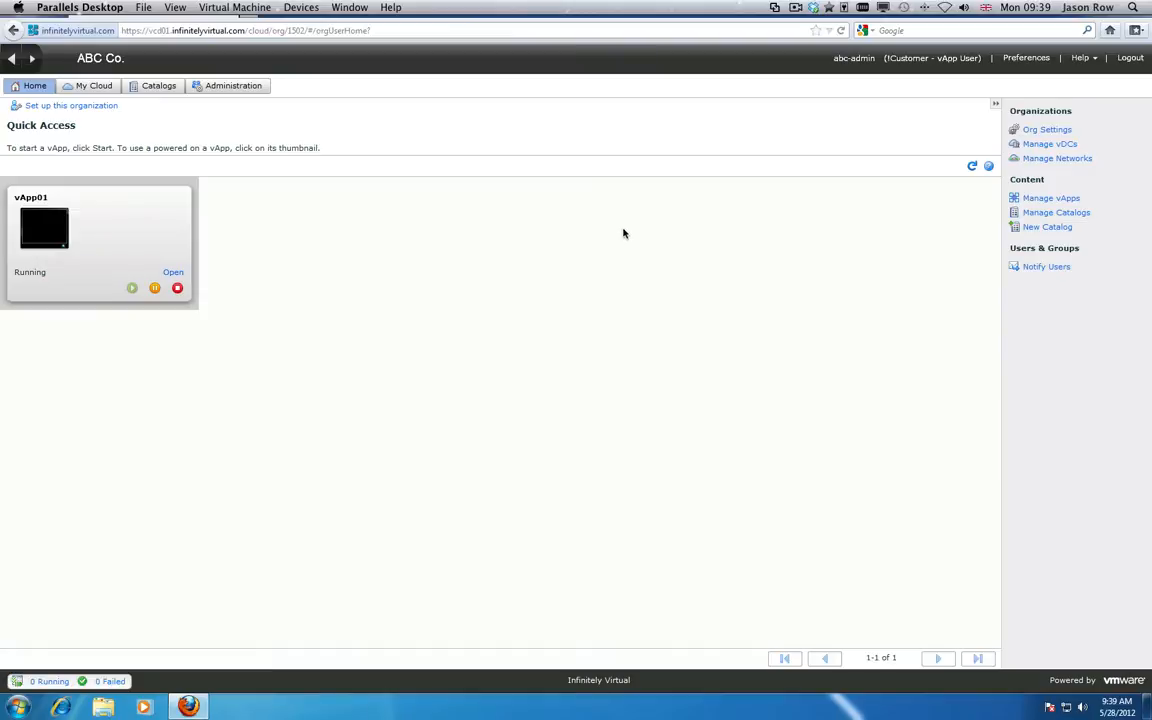
pyautogui.moveTo(324, 194)
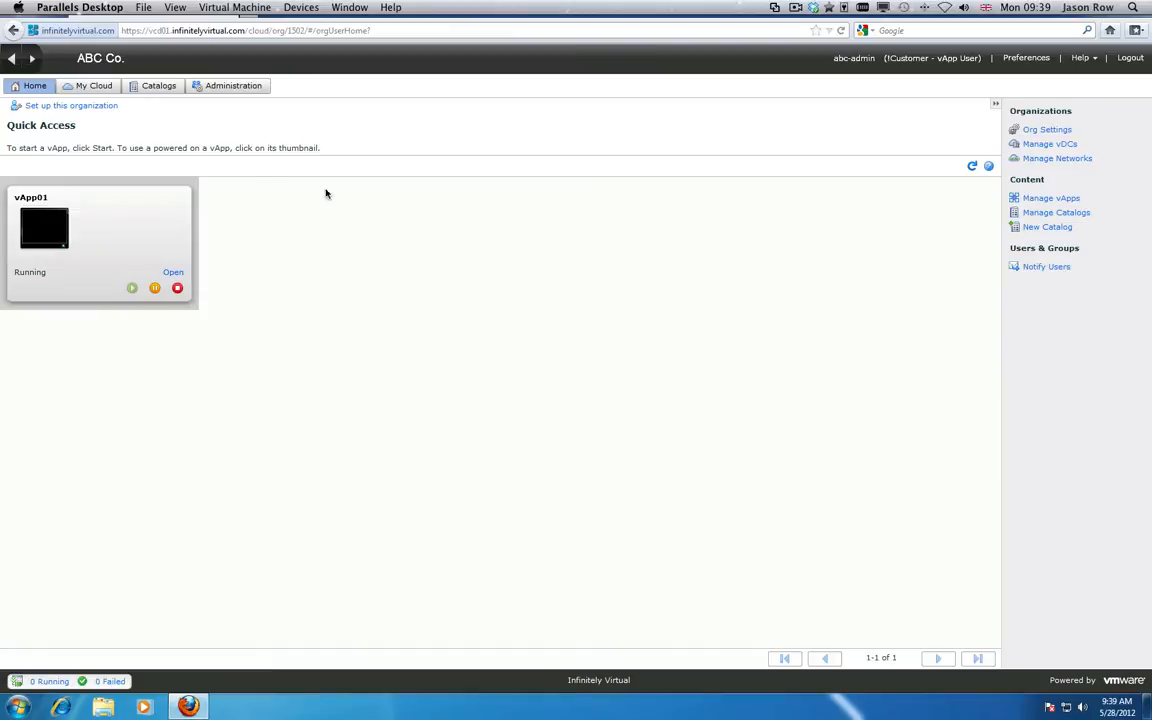
pyautogui.moveTo(170, 108)
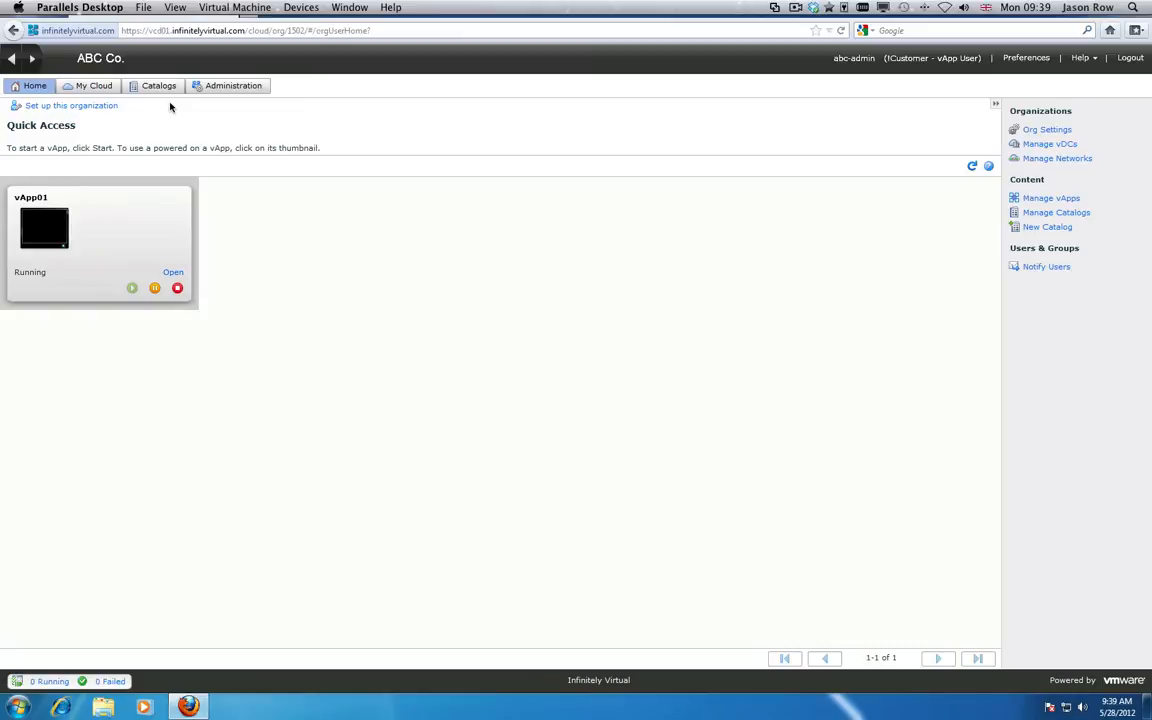
pyautogui.moveTo(168, 104)
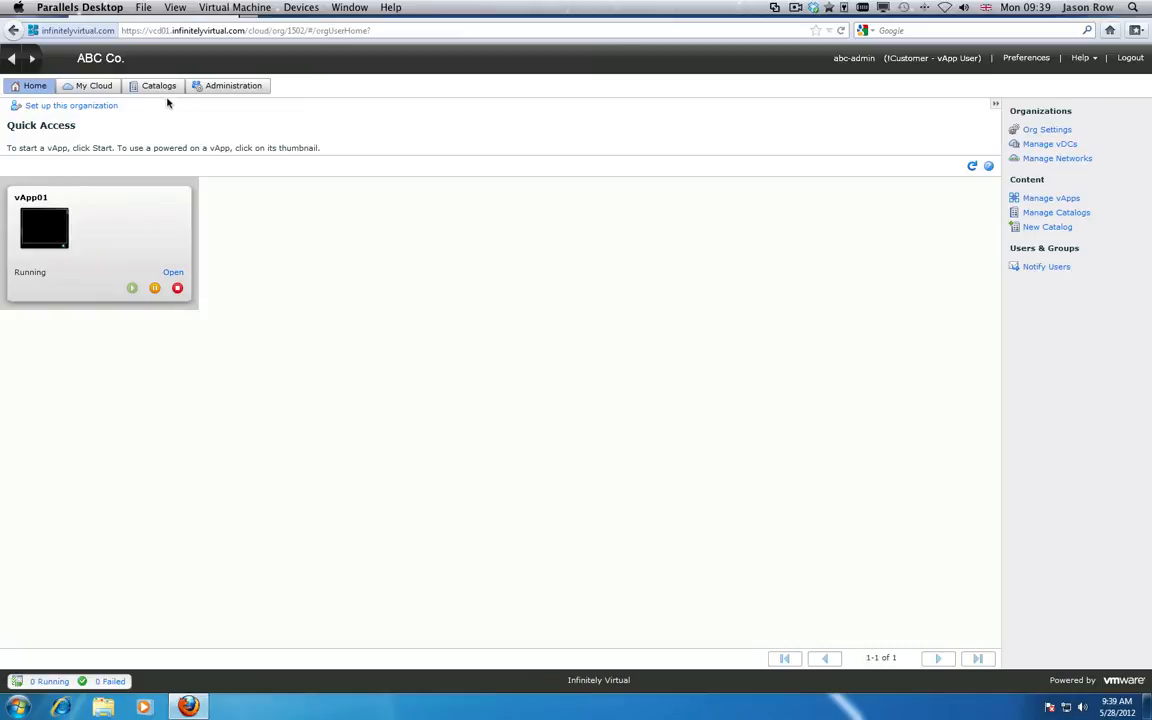
# Step: Show the organization's Catalogs area with its empty Media list
pyautogui.click(160, 84)
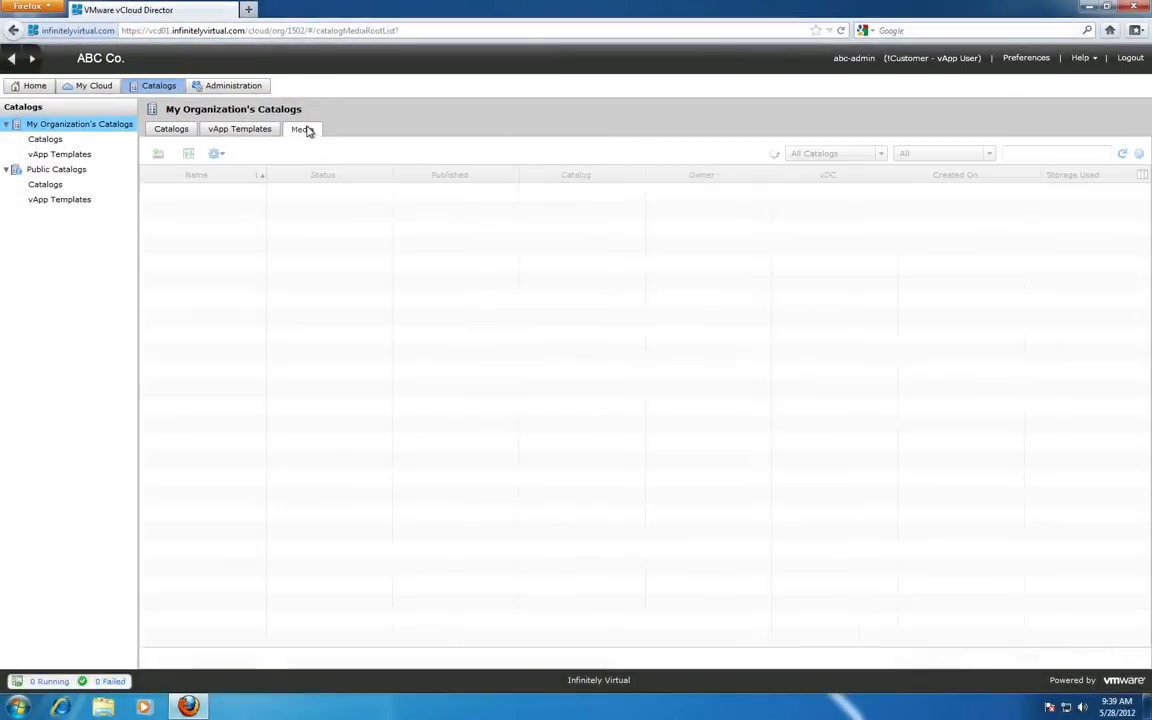
# Step: Start a media upload and choose the Windows 7 64-bit ISO from the desktop
pyautogui.click(302, 128)
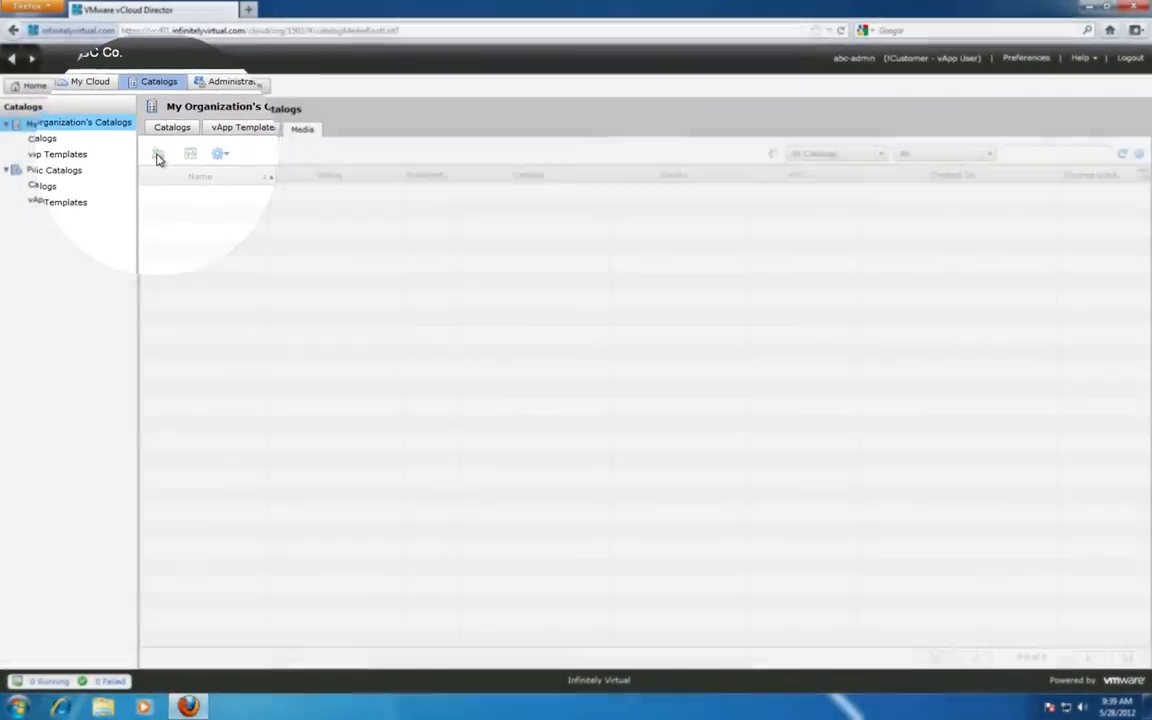
pyautogui.click(156, 152)
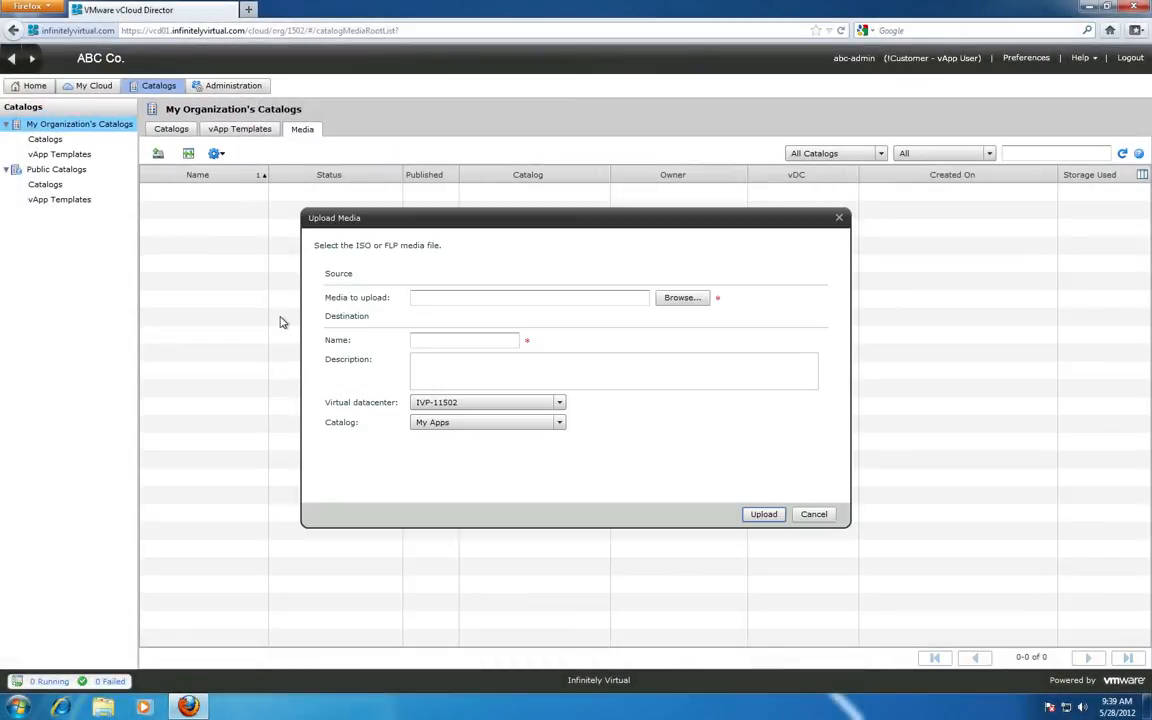
pyautogui.click(682, 296)
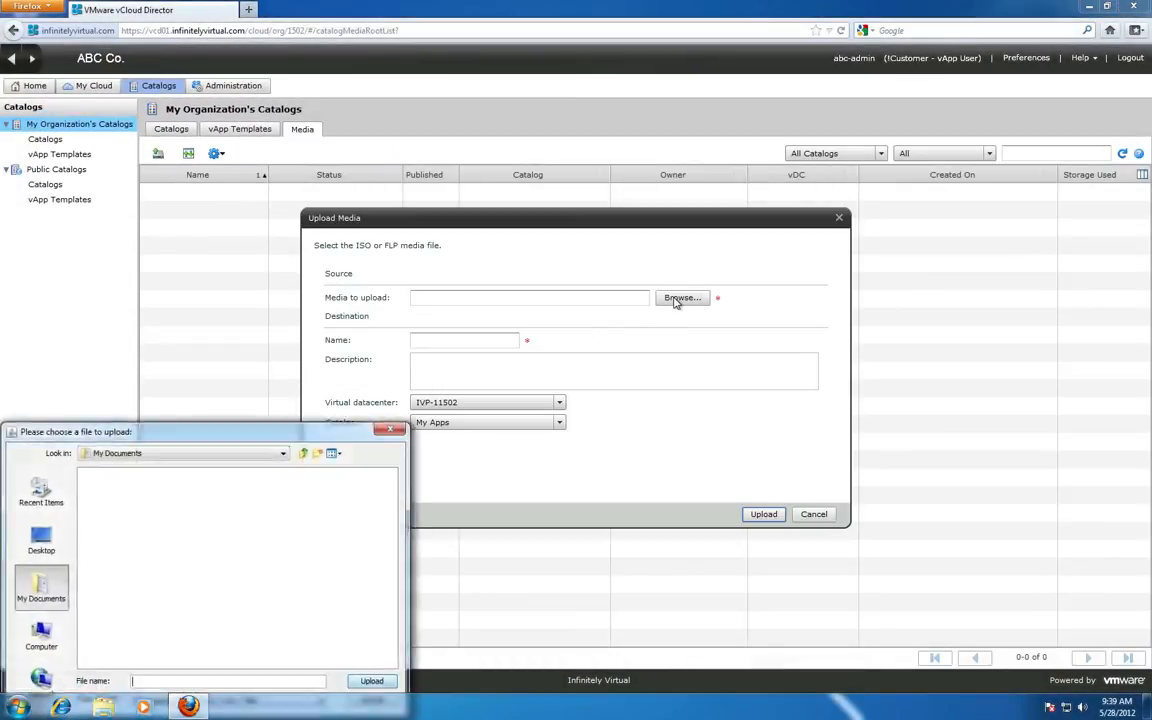
pyautogui.click(40, 540)
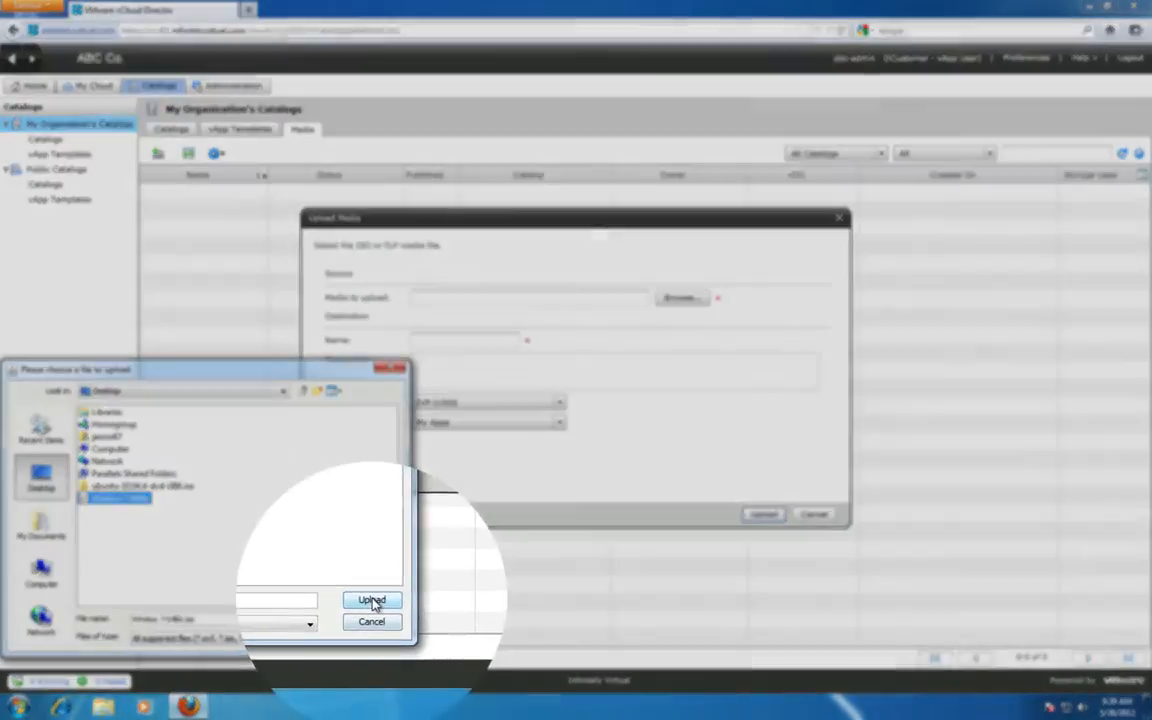
pyautogui.click(372, 600)
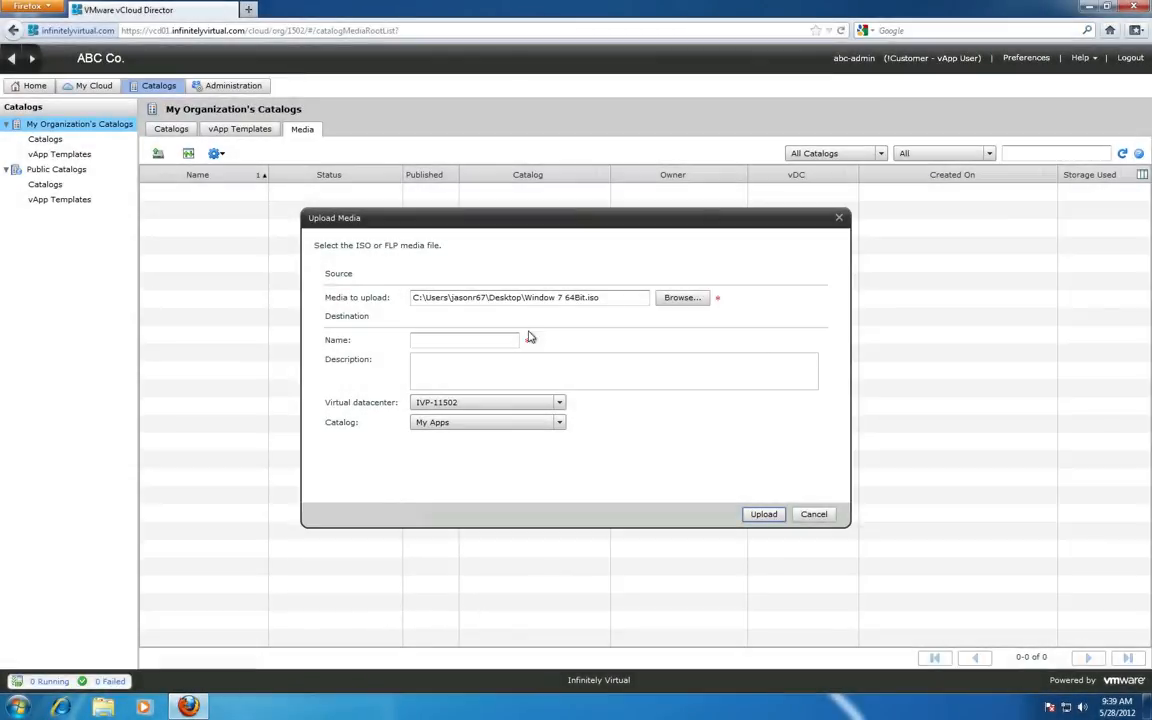
# Step: Name the media 'Windows', target the My Apps catalog and submit the upload
pyautogui.write('W')
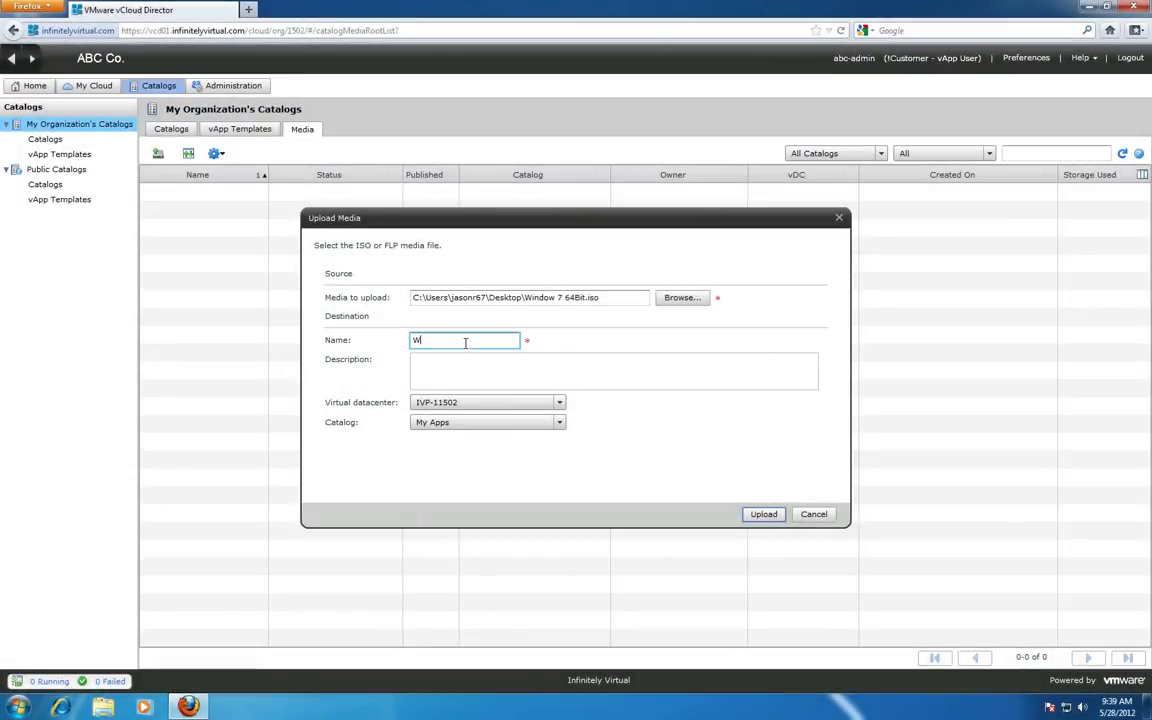
pyautogui.write('indows 7')
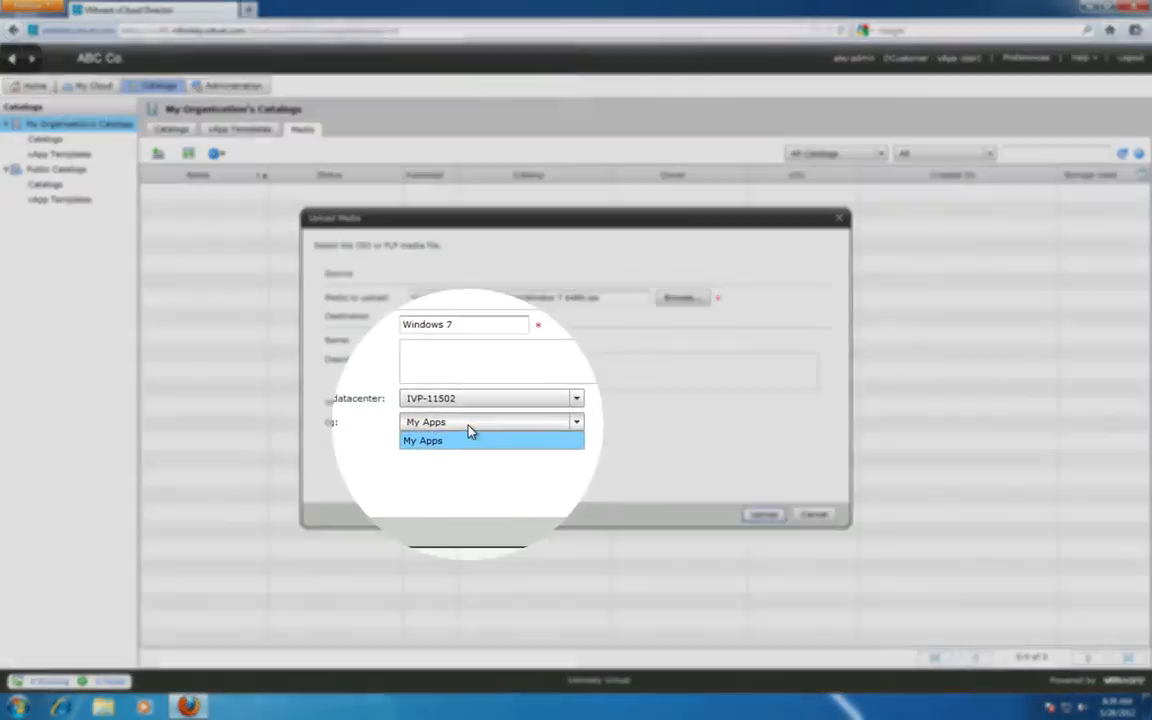
pyautogui.click(424, 440)
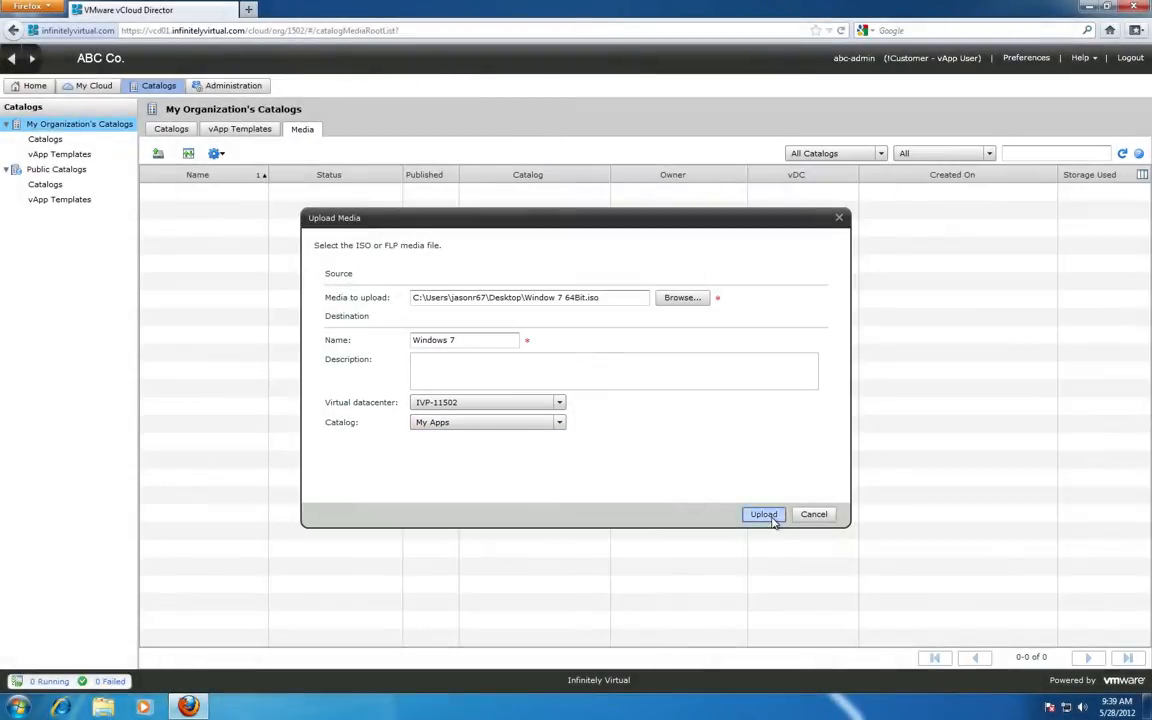
pyautogui.click(764, 514)
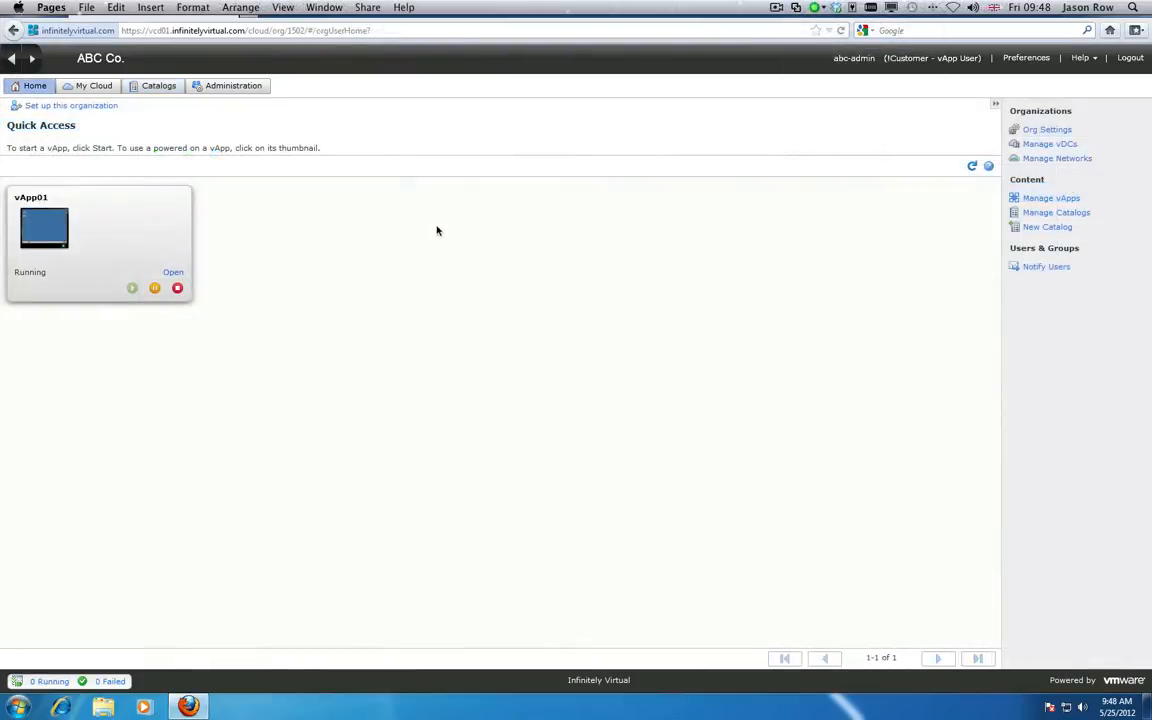
pyautogui.moveTo(440, 224)
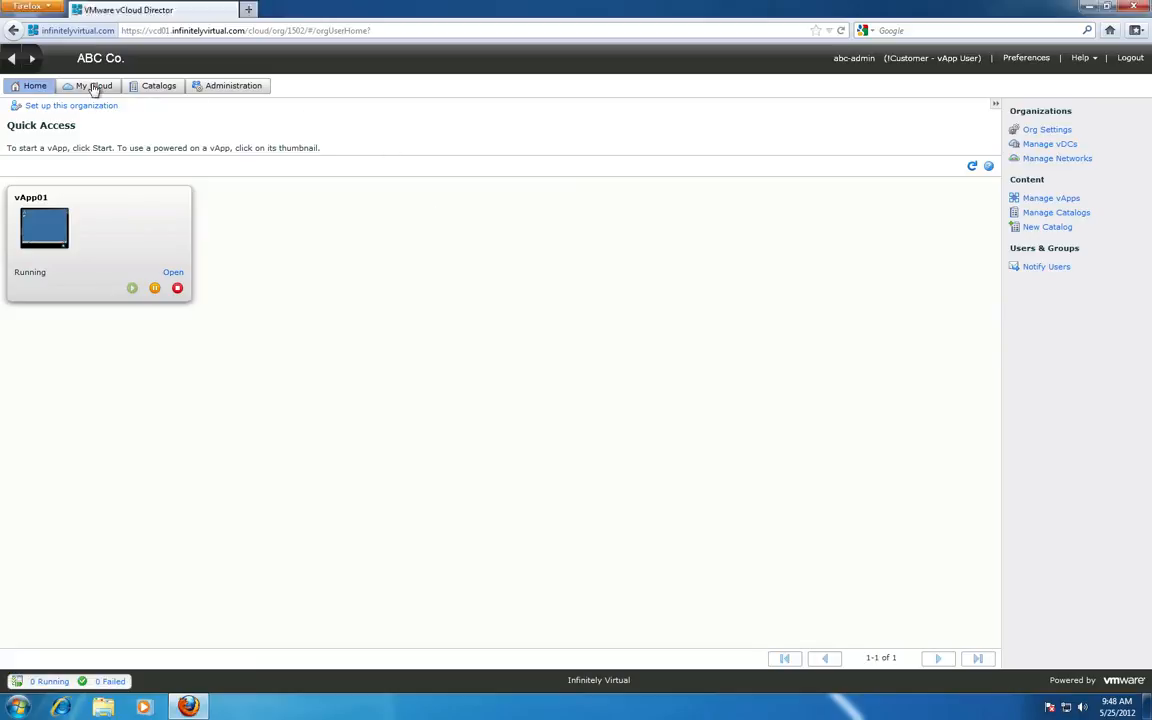
# Step: Show the VMs list under My Cloud with the Insert CD dialog offered
pyautogui.click(96, 84)
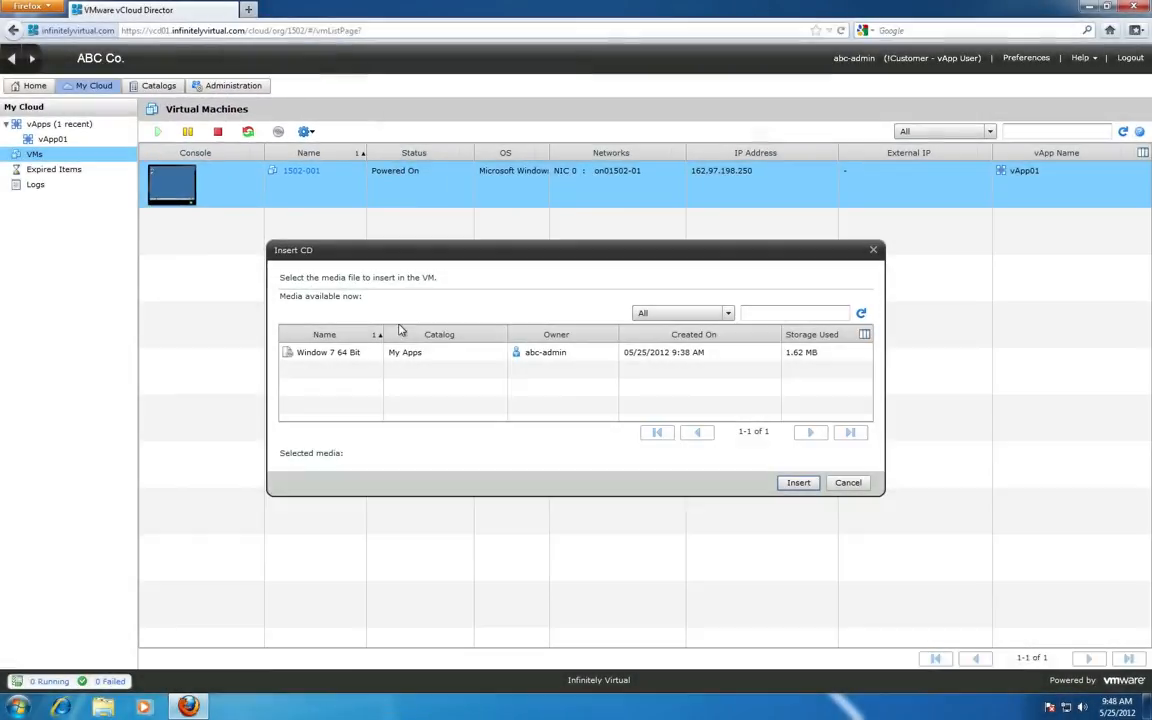
# Step: Insert the 'Window 7 64 Bit' media from My Apps into the VM's CD drive
pyautogui.click(328, 352)
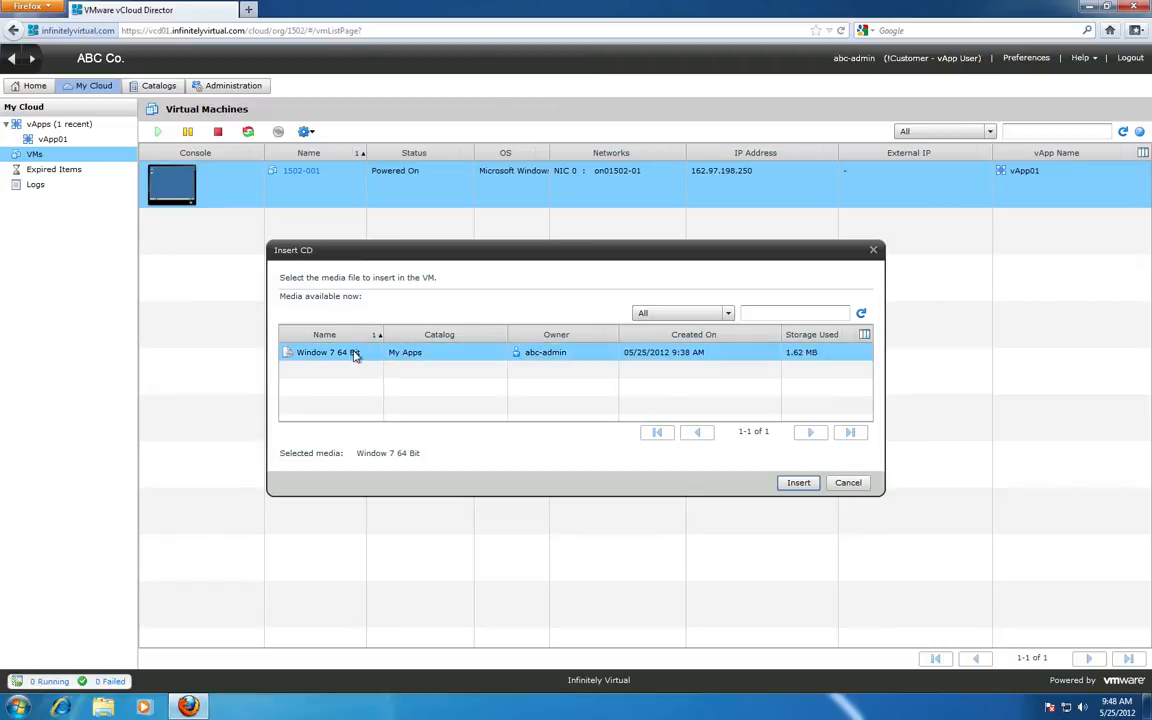
pyautogui.click(798, 482)
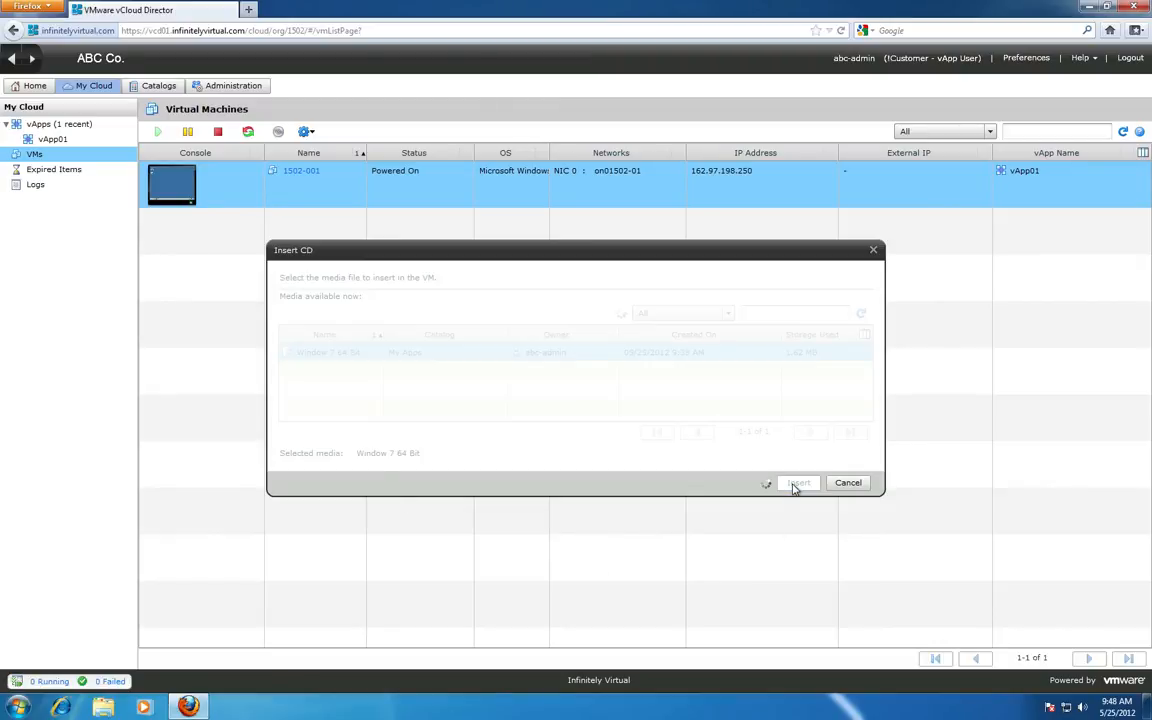
pyautogui.click(798, 482)
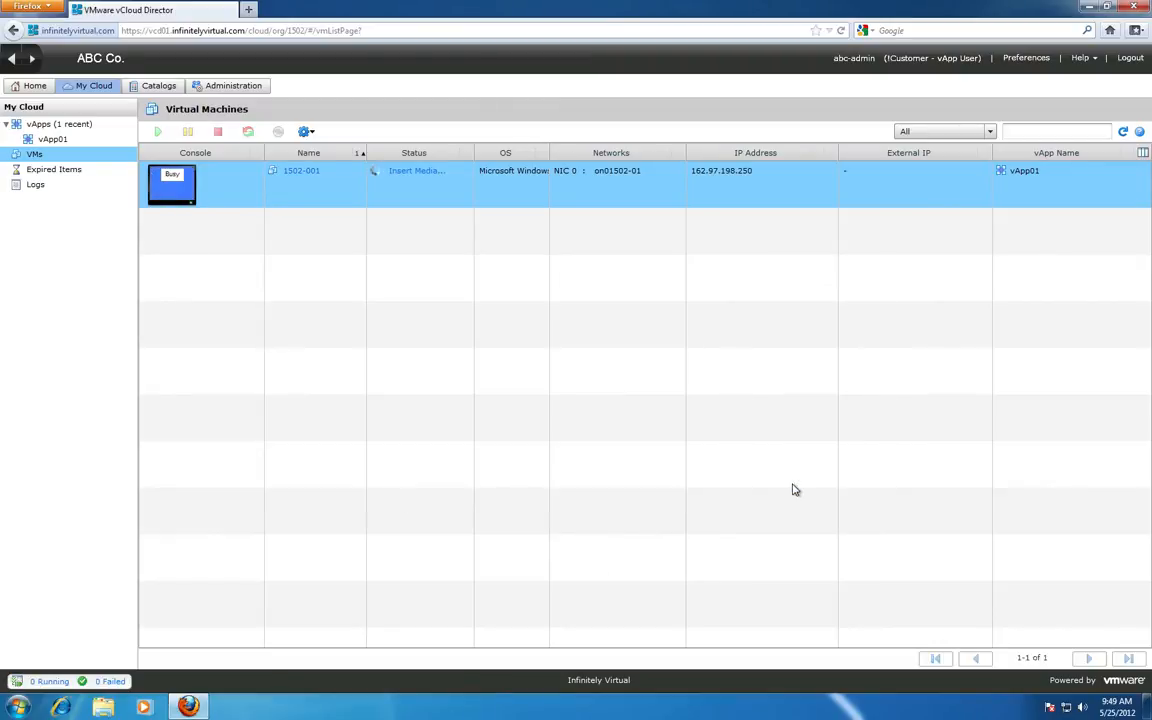